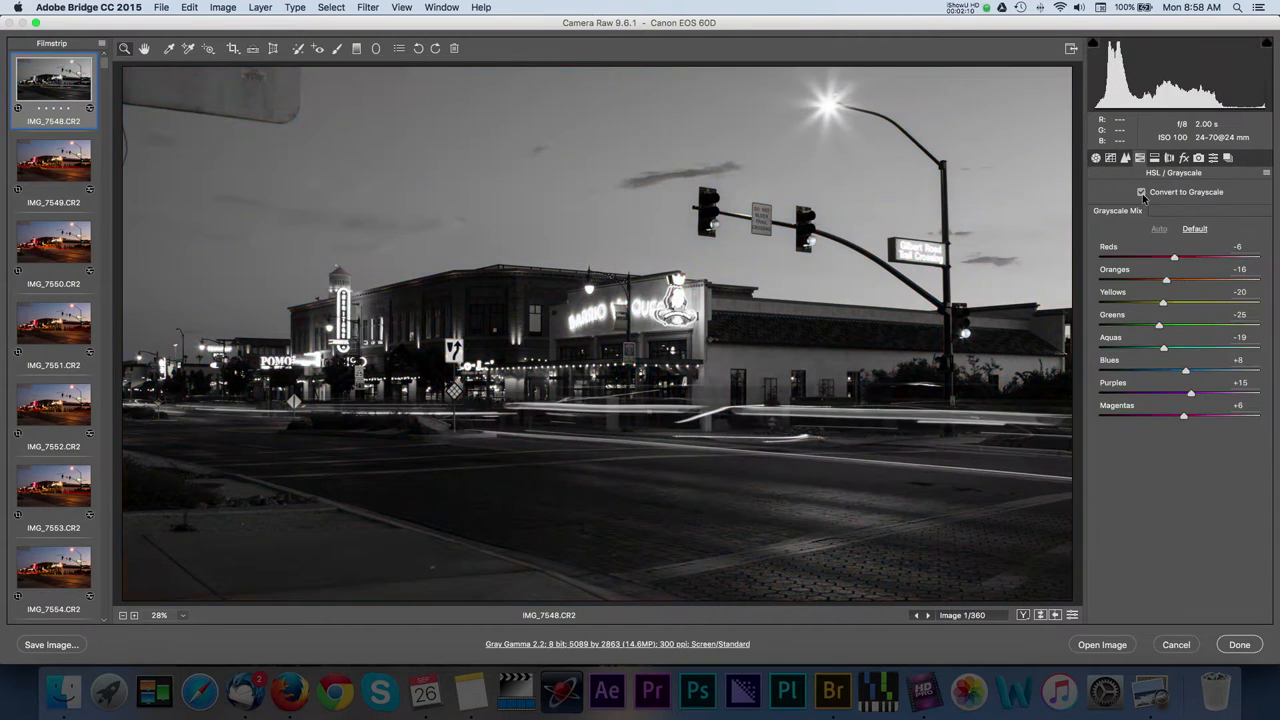
Return the street photo to colour by disabling the greyscale conversion, then move to the Still Sequence folder.
left_click(1140, 192)
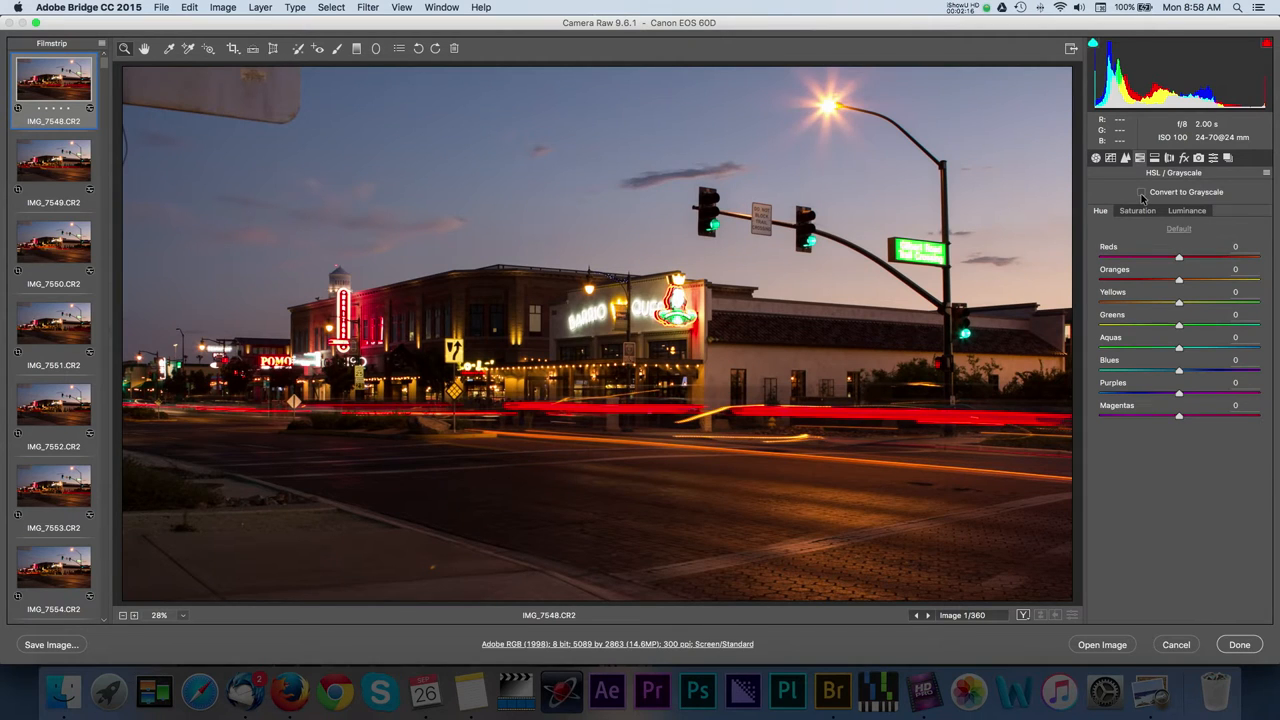
right_click(52, 84)
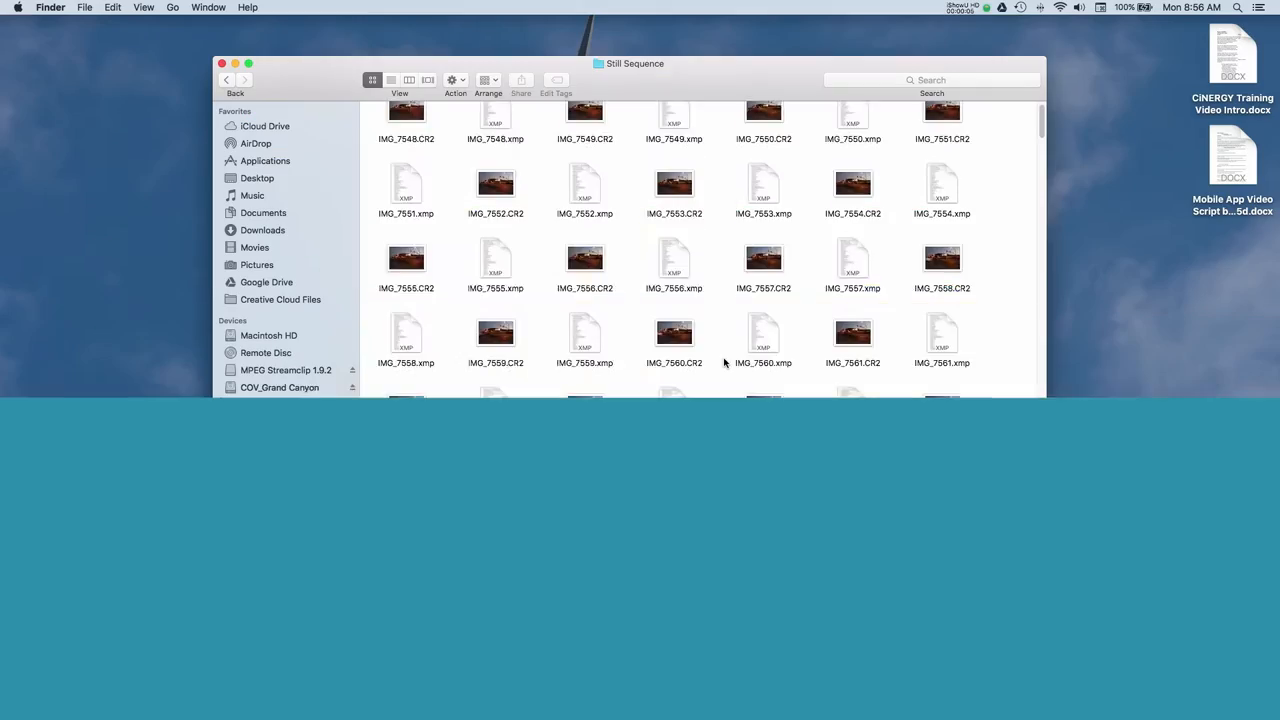
Look over the CR2 stills and sidecar files, then bring Adobe Bridge to the front.
scroll("down", 3)
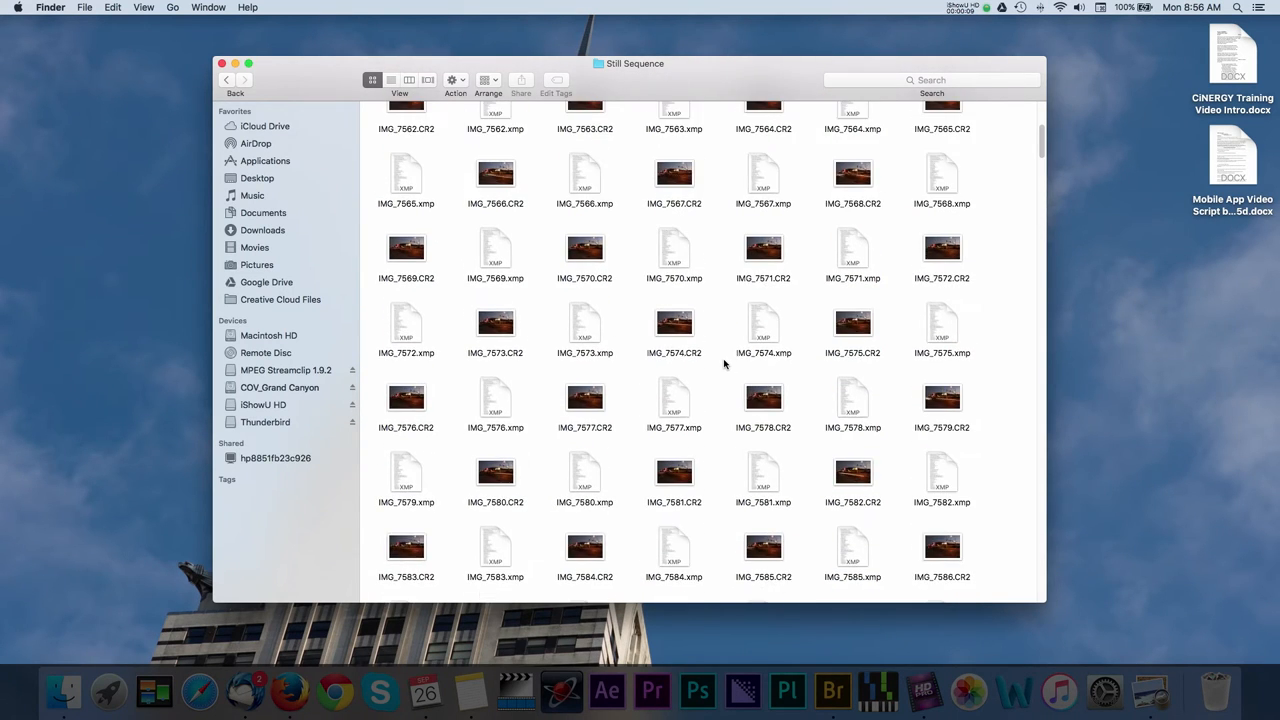
scroll("up", 3)
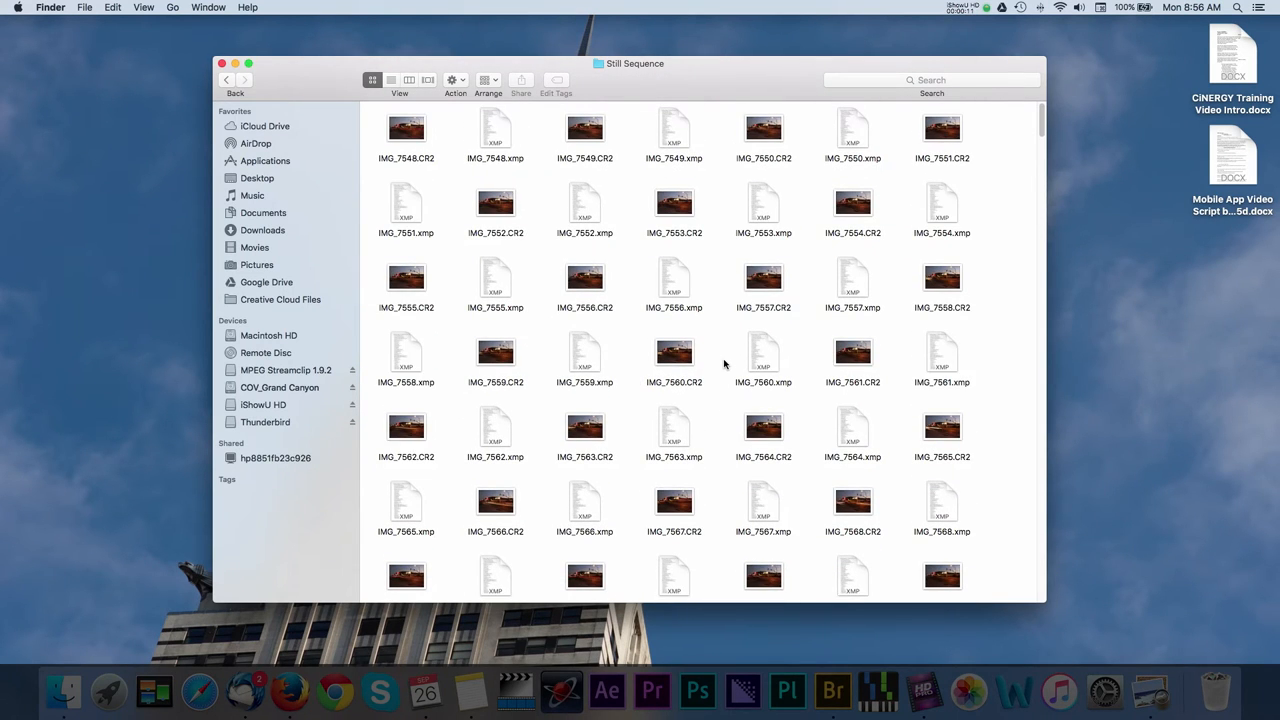
left_click(832, 690)
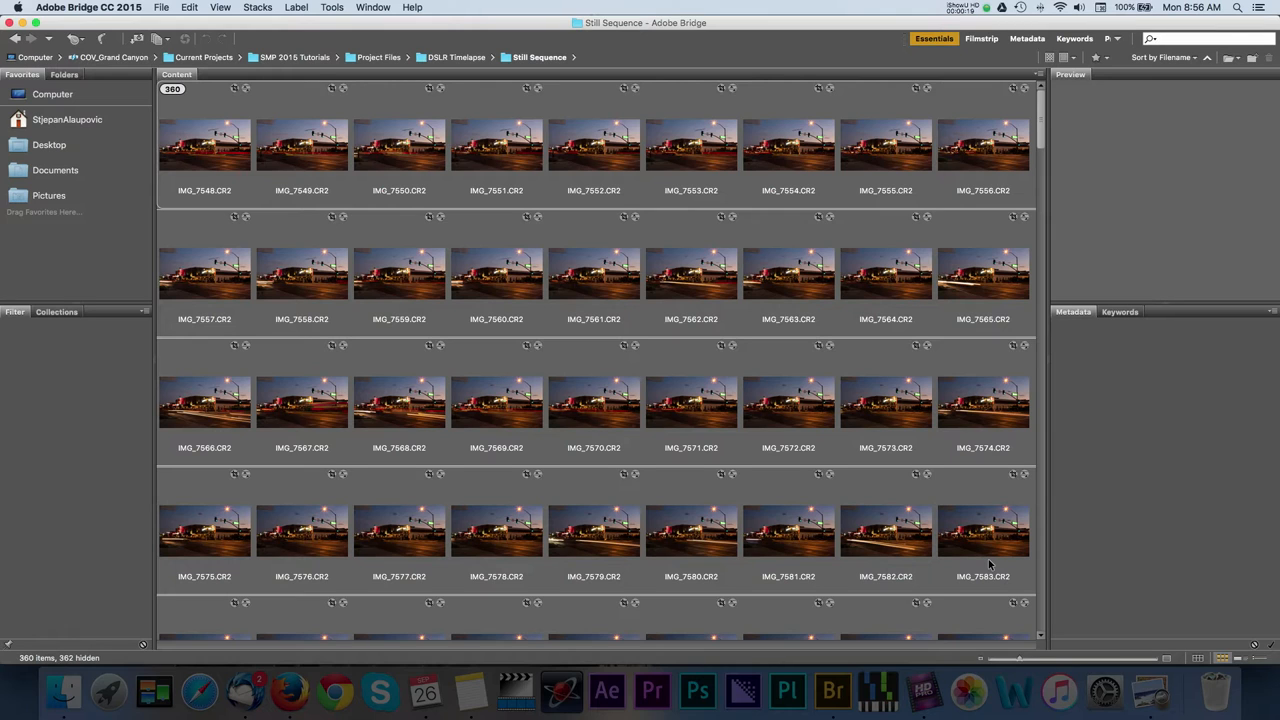
Group all 360 stills into one stack and scrub through it to preview the motion.
left_click(204, 144)
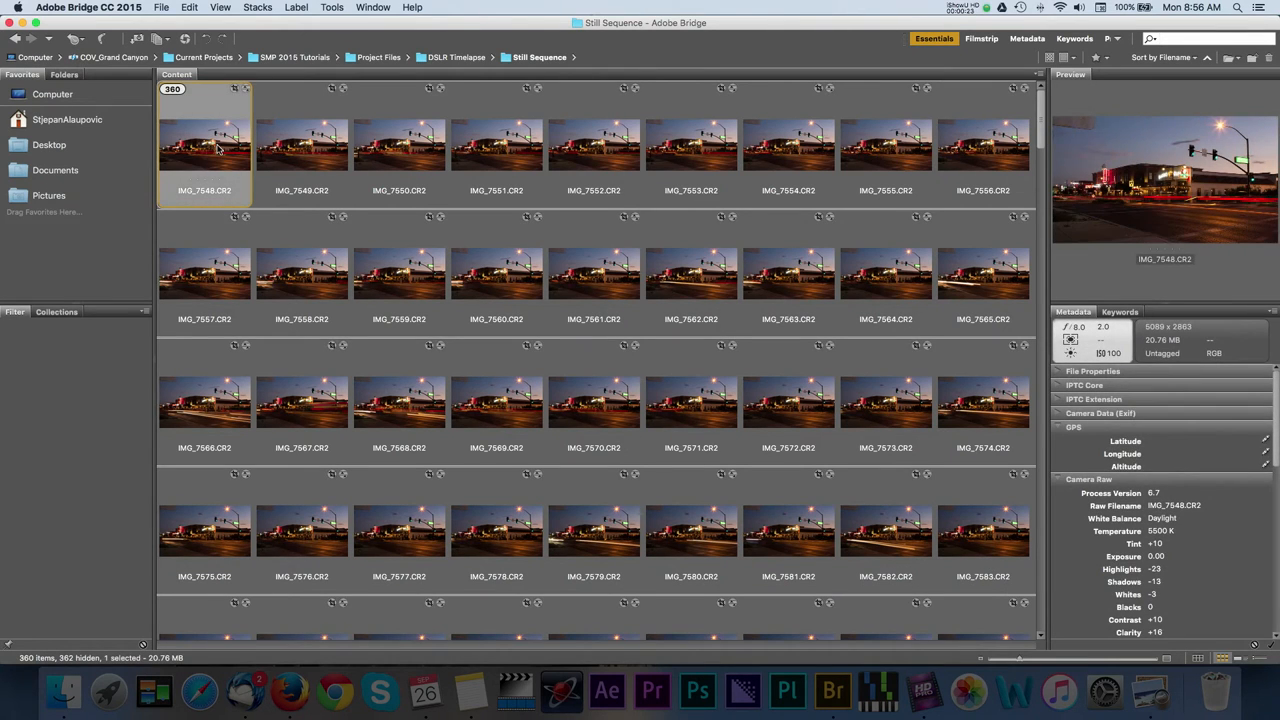
key("cmd+a")
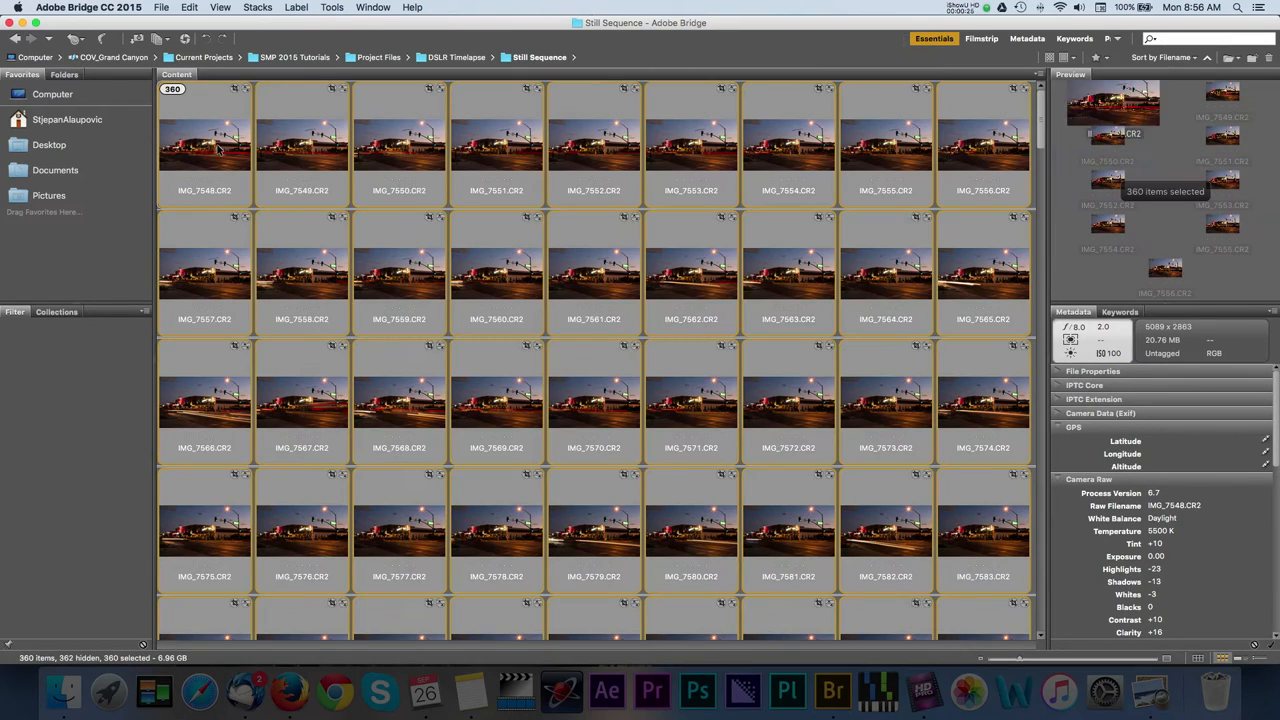
left_click(256, 8)
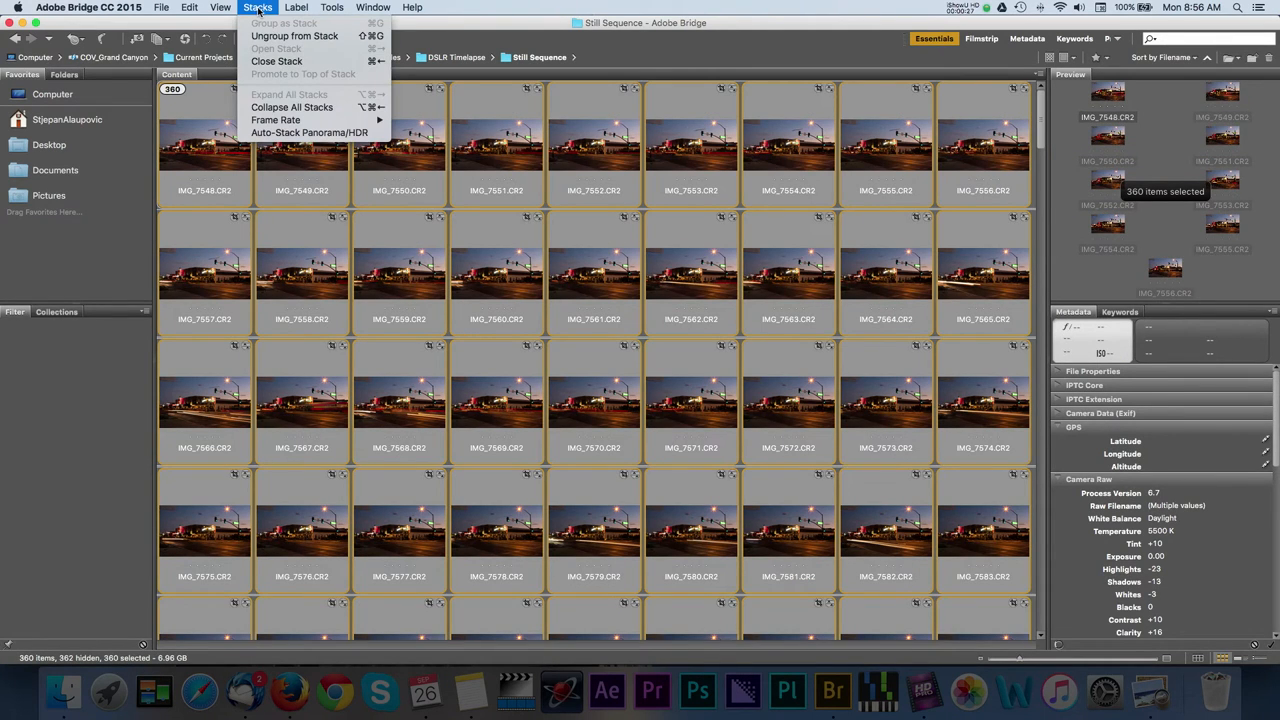
mouse_move(294, 36)
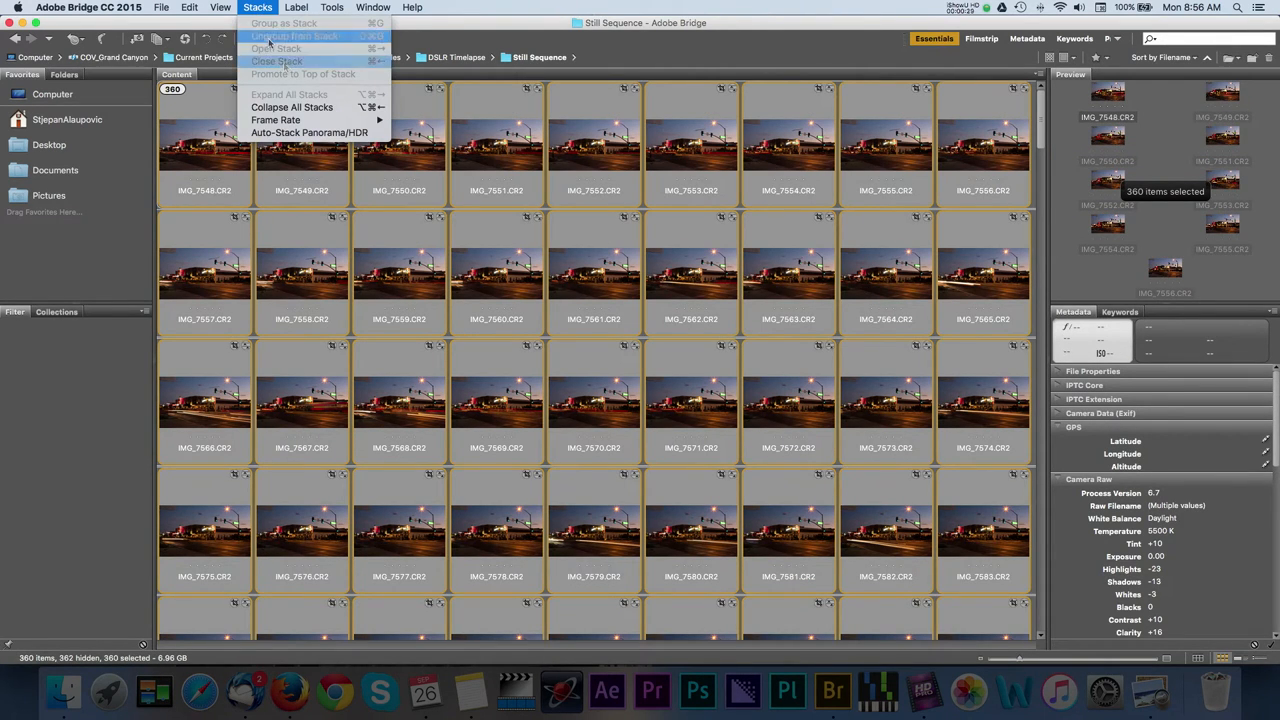
left_click(284, 24)
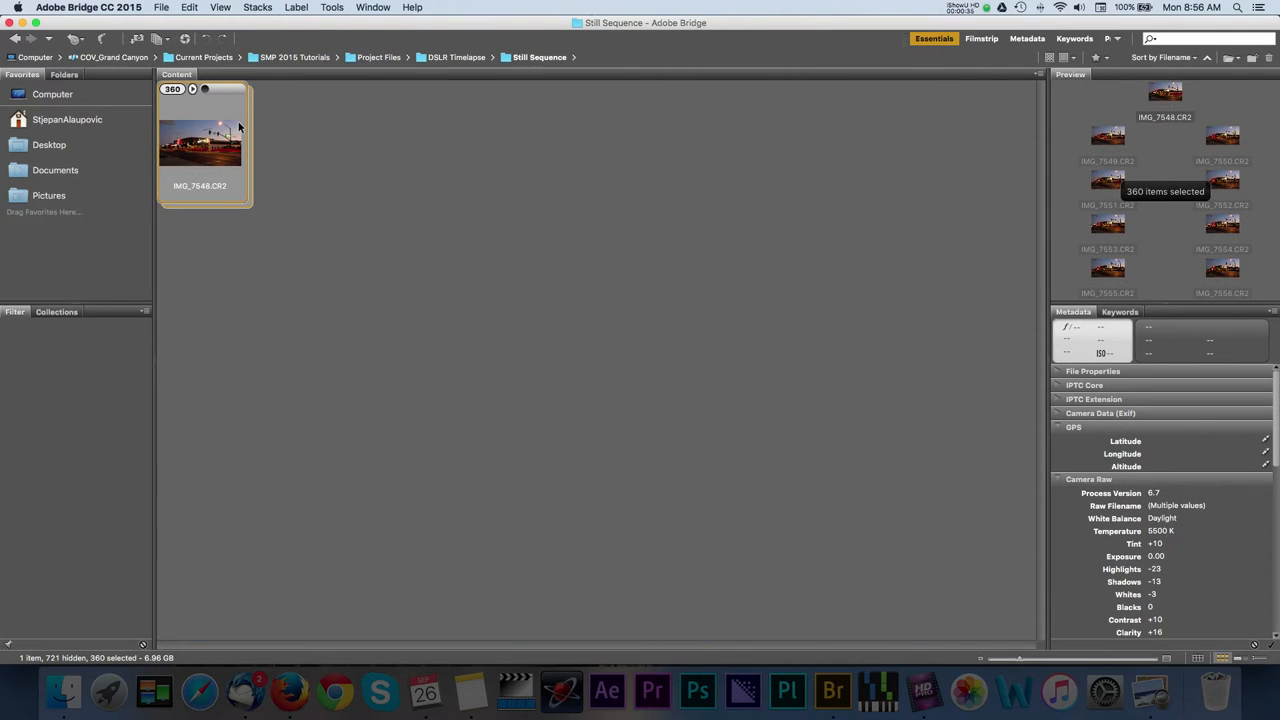
double_click(200, 144)
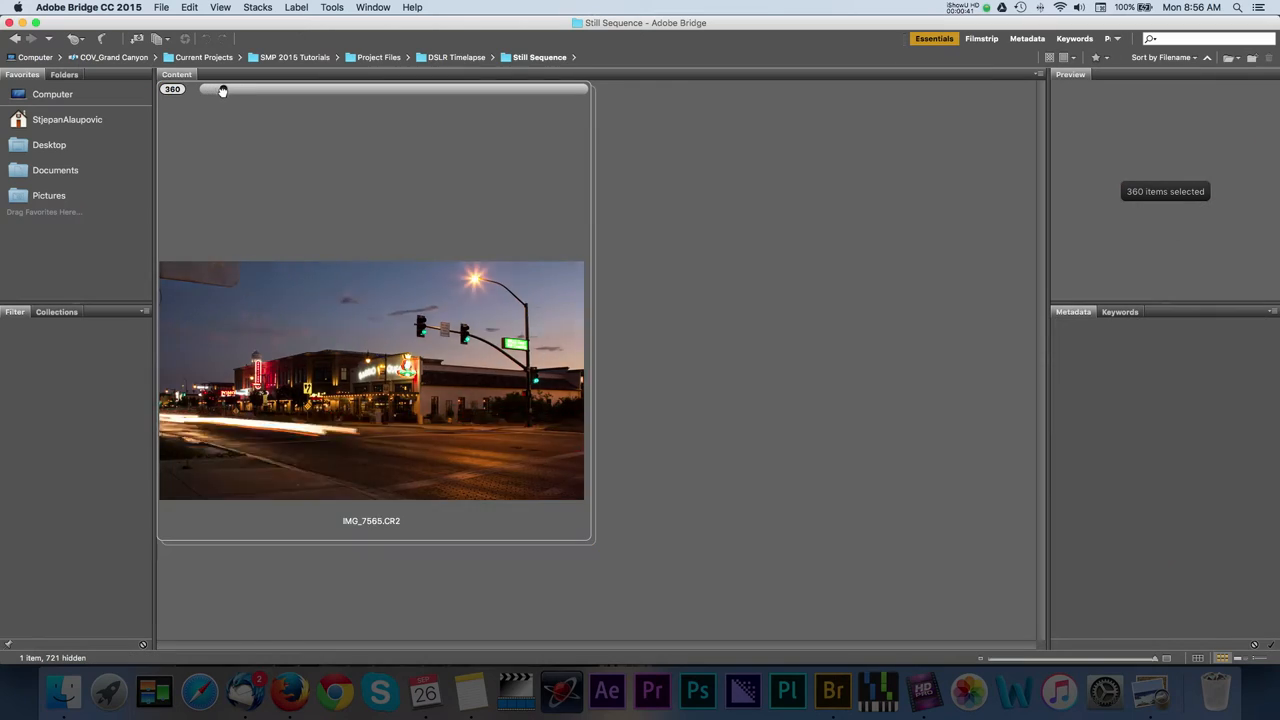
left_click_drag(222, 90, 516, 90)
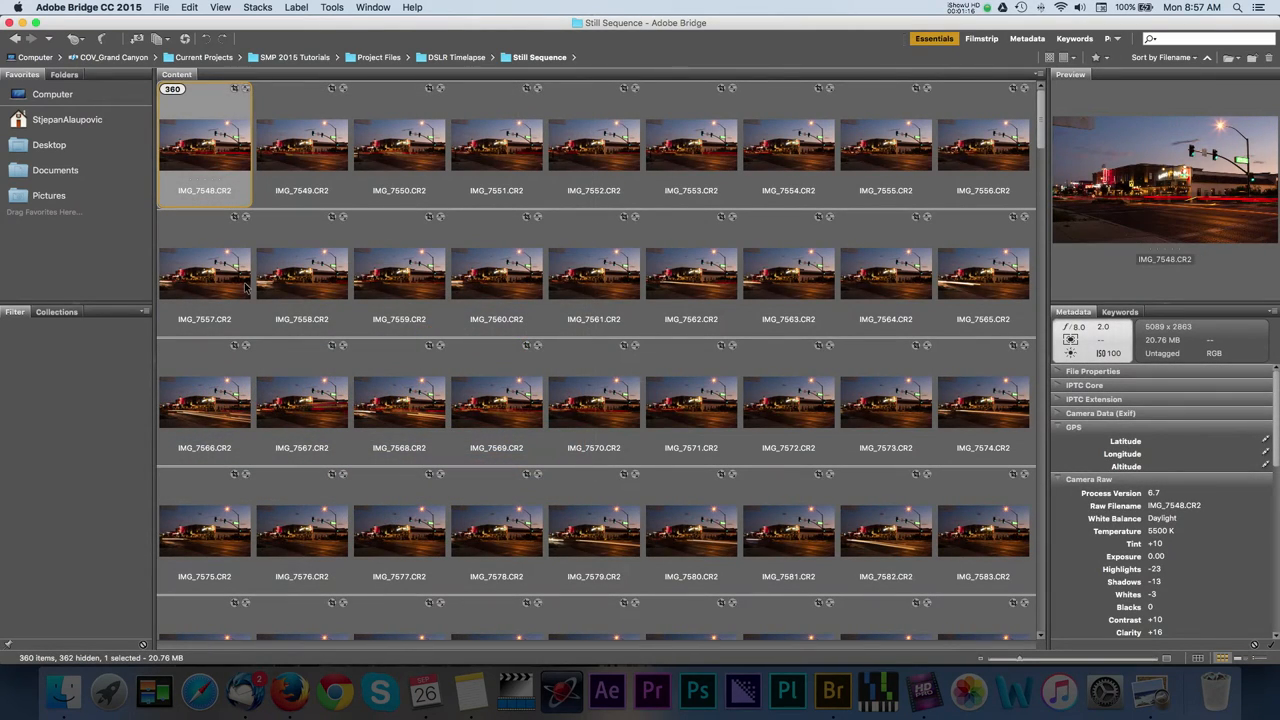
Select all 360 stills again and bring up the Open in Camera Raw option.
key("cmd+a")
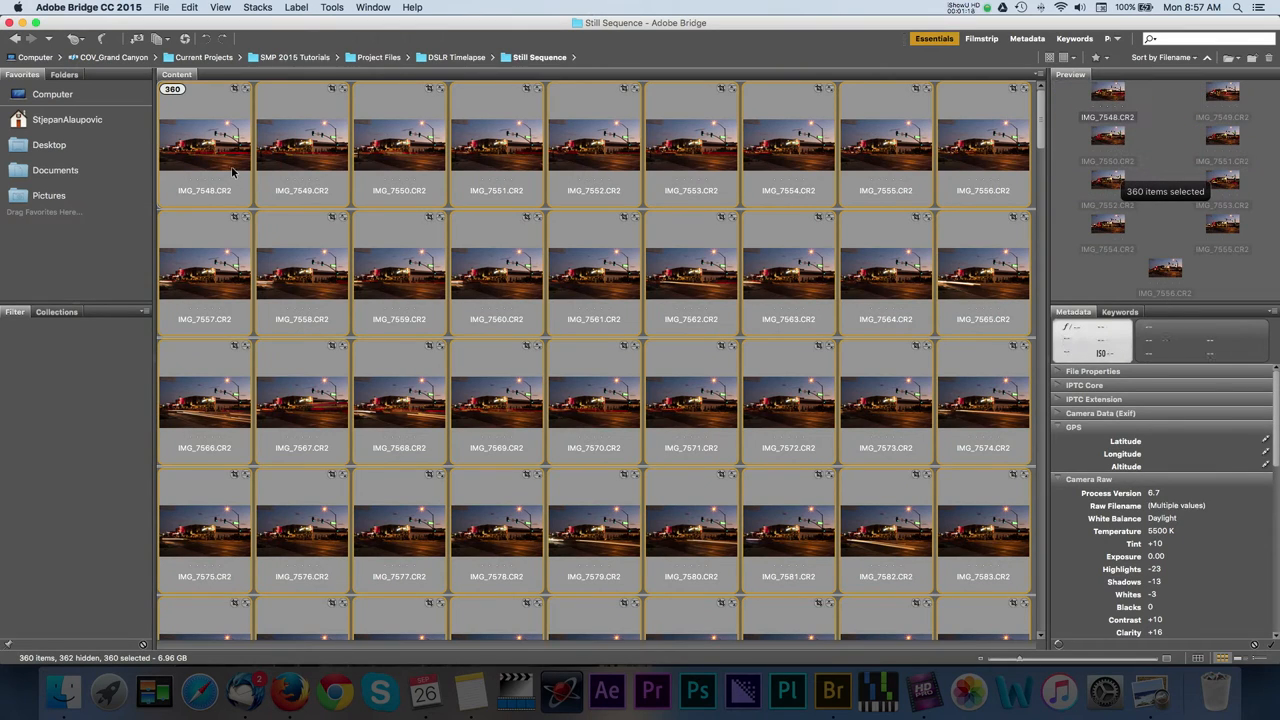
right_click(232, 172)
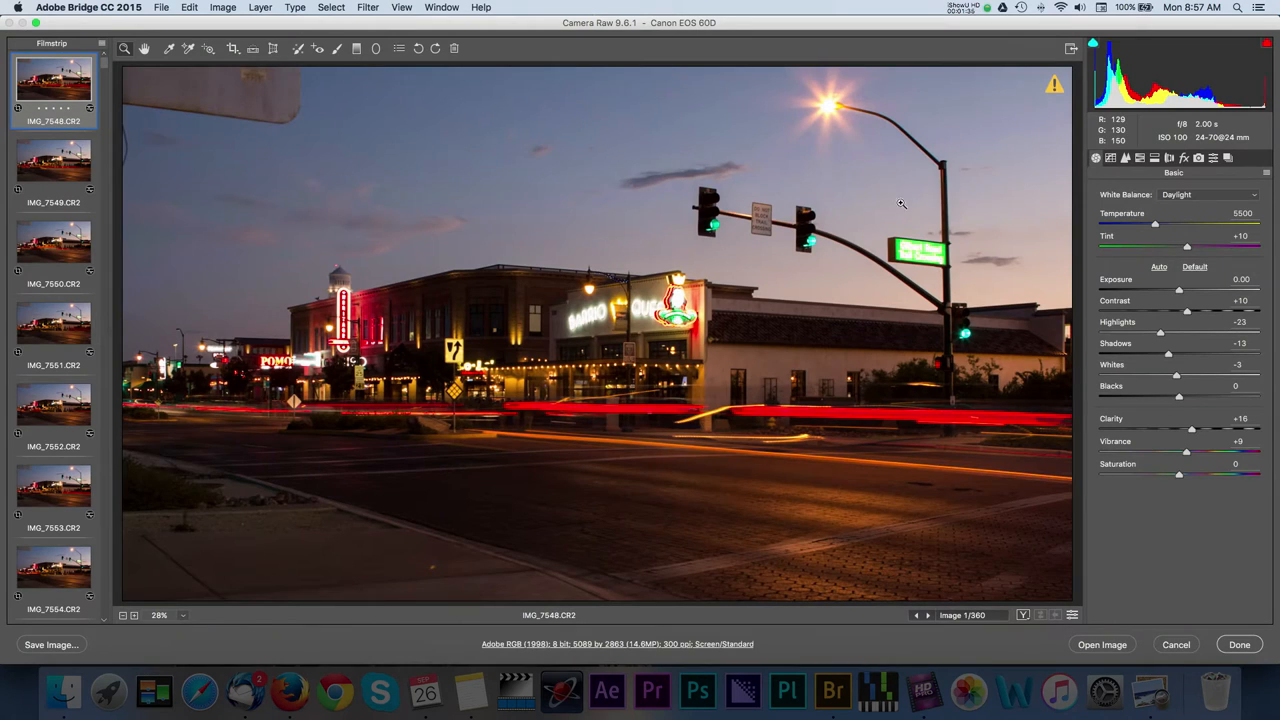
Compare Cloudy and Shade white balance on the first frame, then settle on Daylight.
left_click(1210, 194)
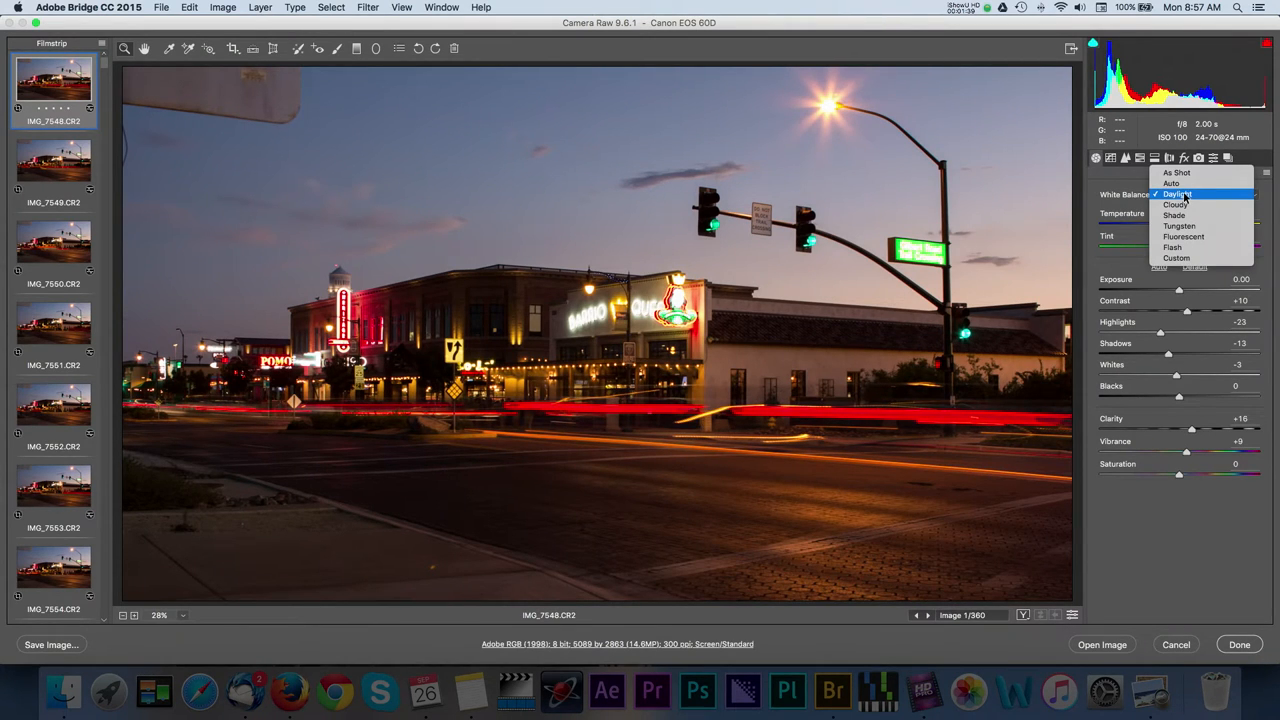
left_click(1176, 204)
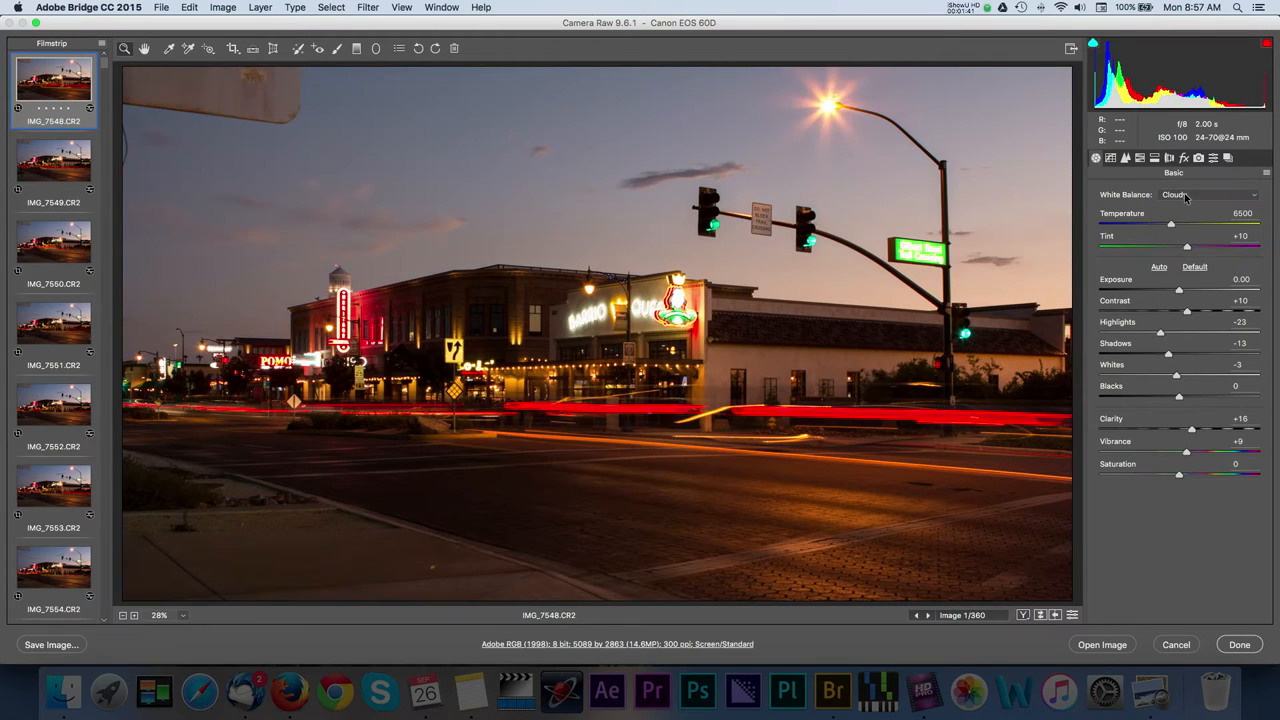
left_click(1210, 194)
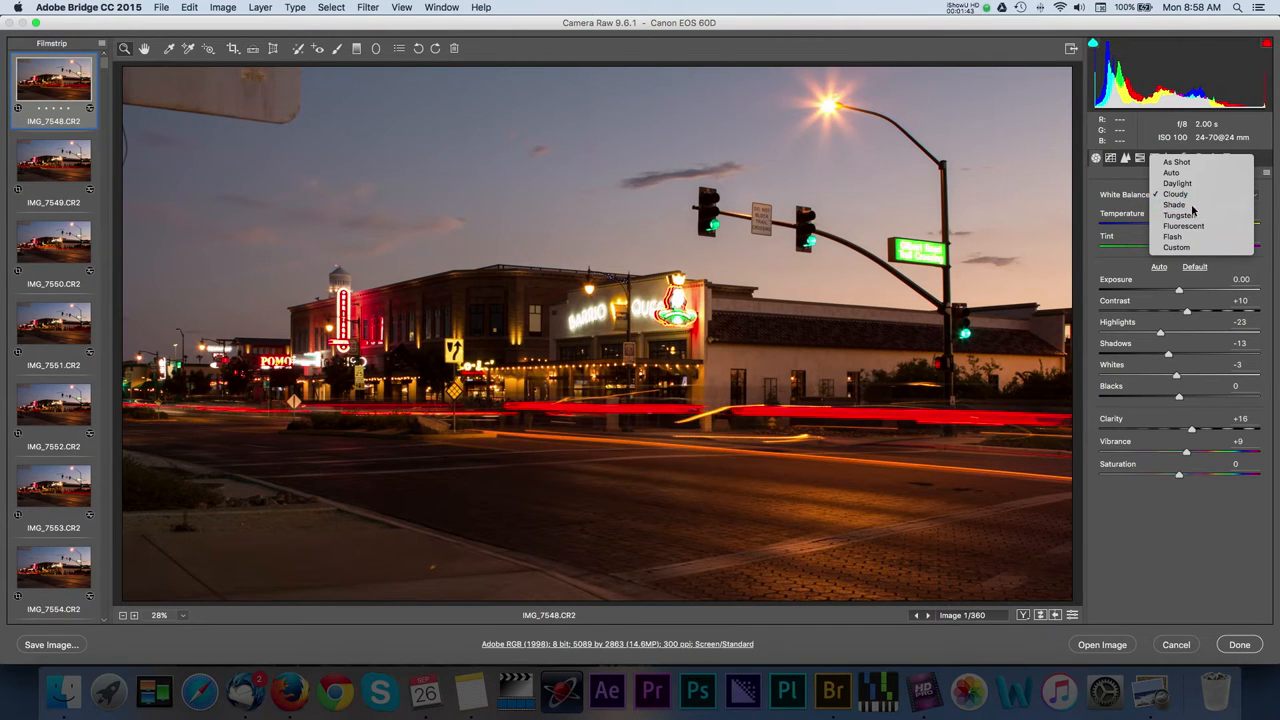
left_click(1174, 204)
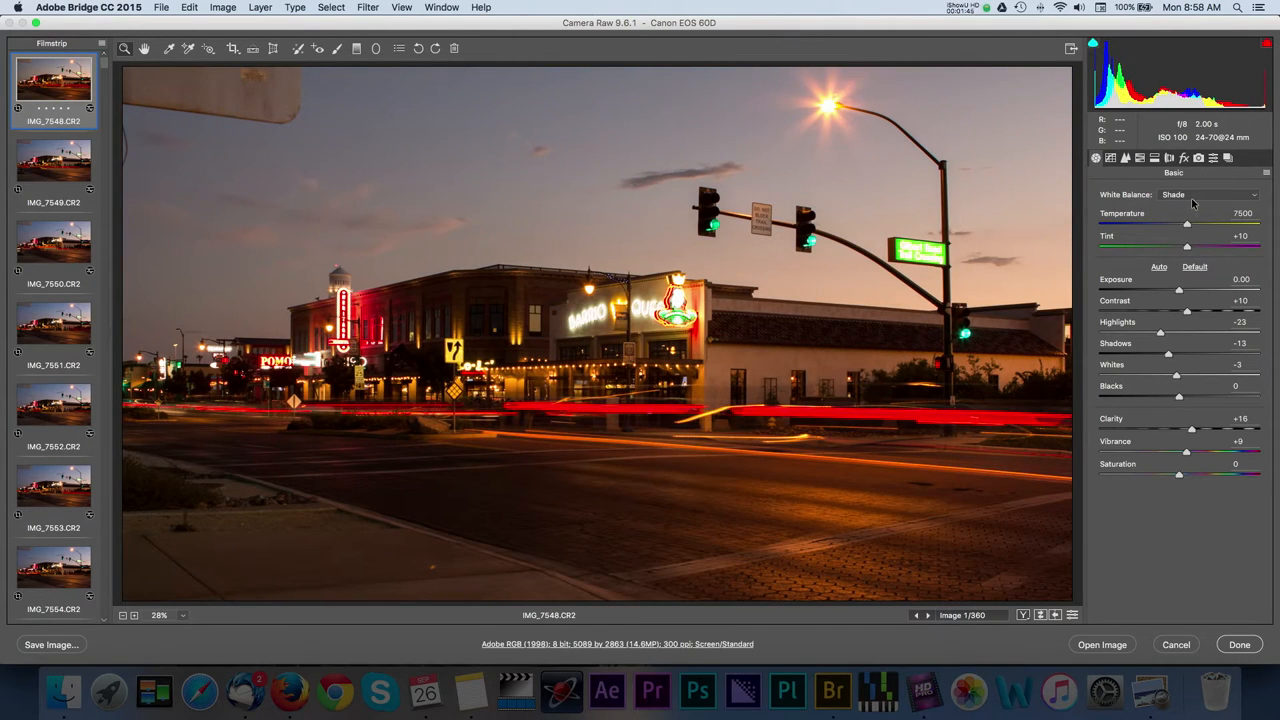
left_click(1210, 194)
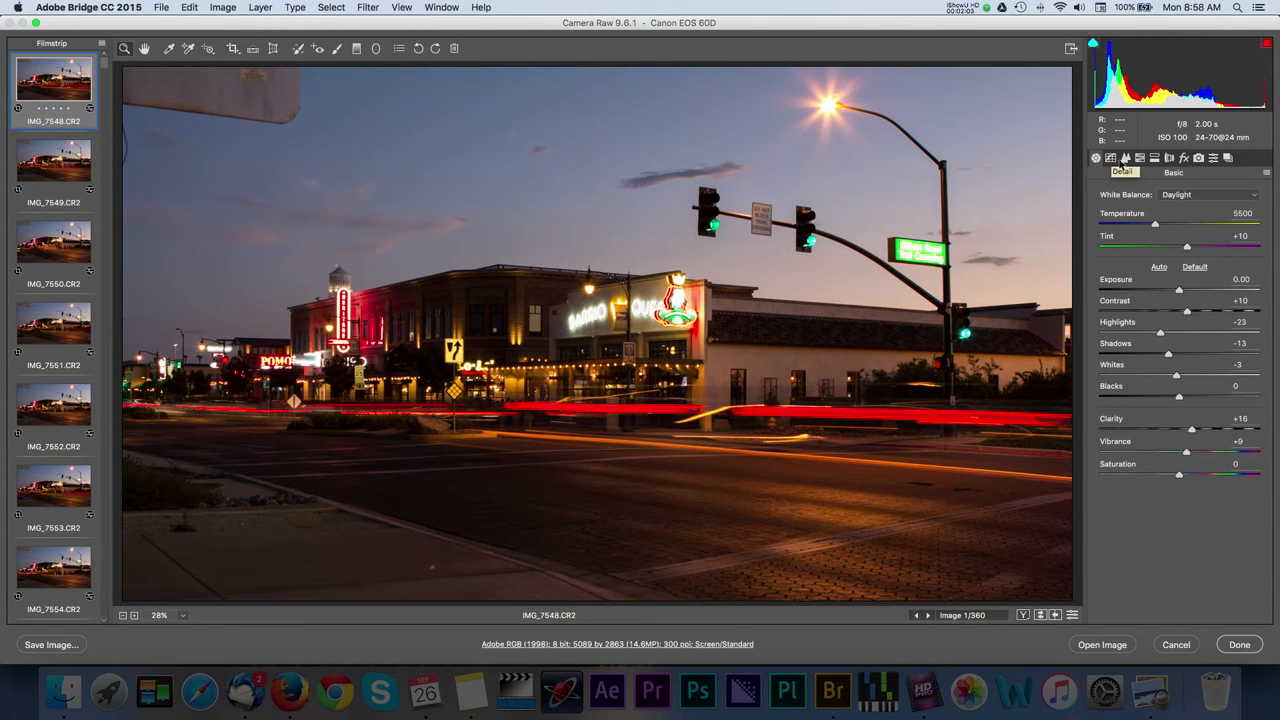
Check the Detail and HSL adjustments, then select all 360 frames in the filmstrip.
left_click(1124, 158)
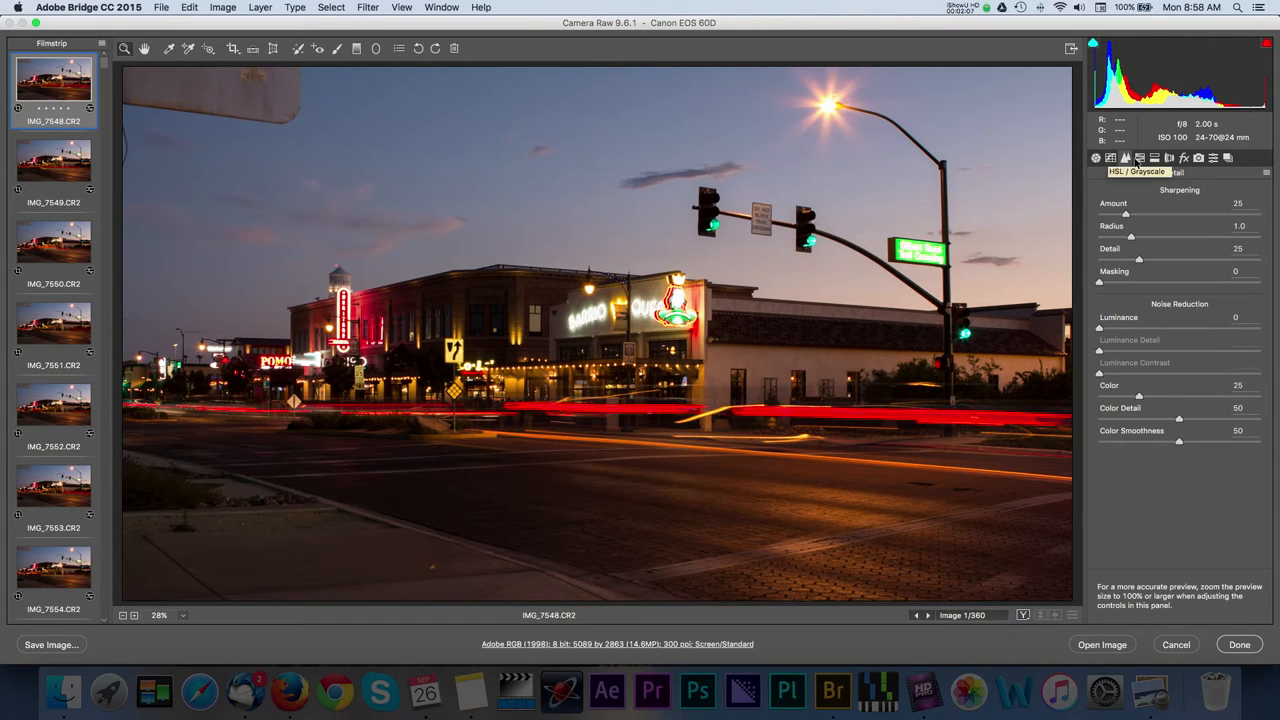
left_click(1124, 156)
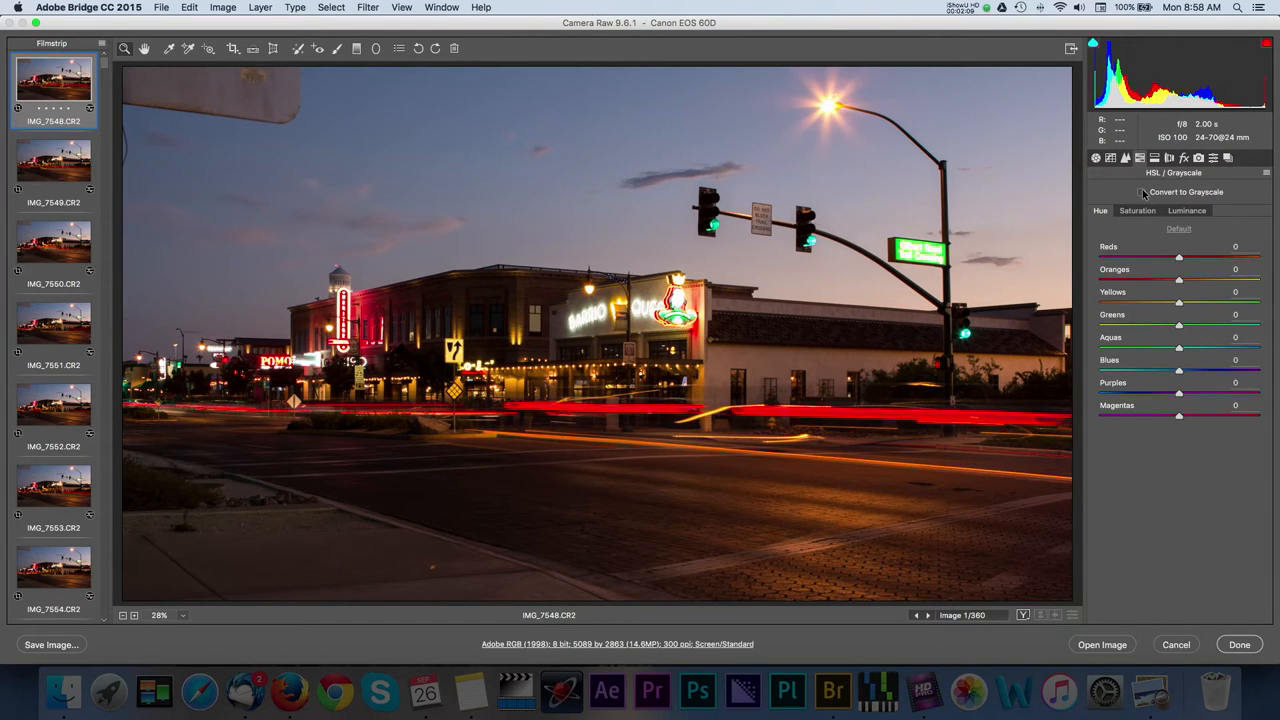
left_click(1142, 192)
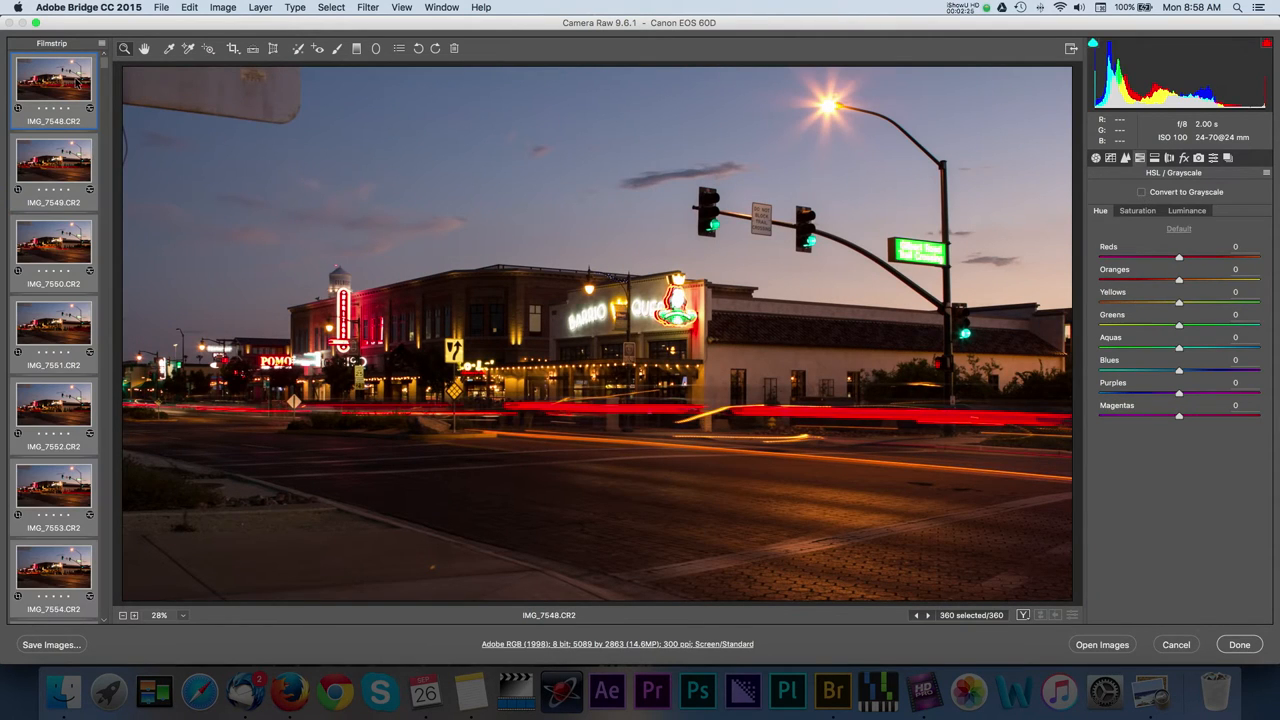
Synchronise the first frame's checked settings across all 360 frames, then bring up Workflow Options.
right_click(54, 80)
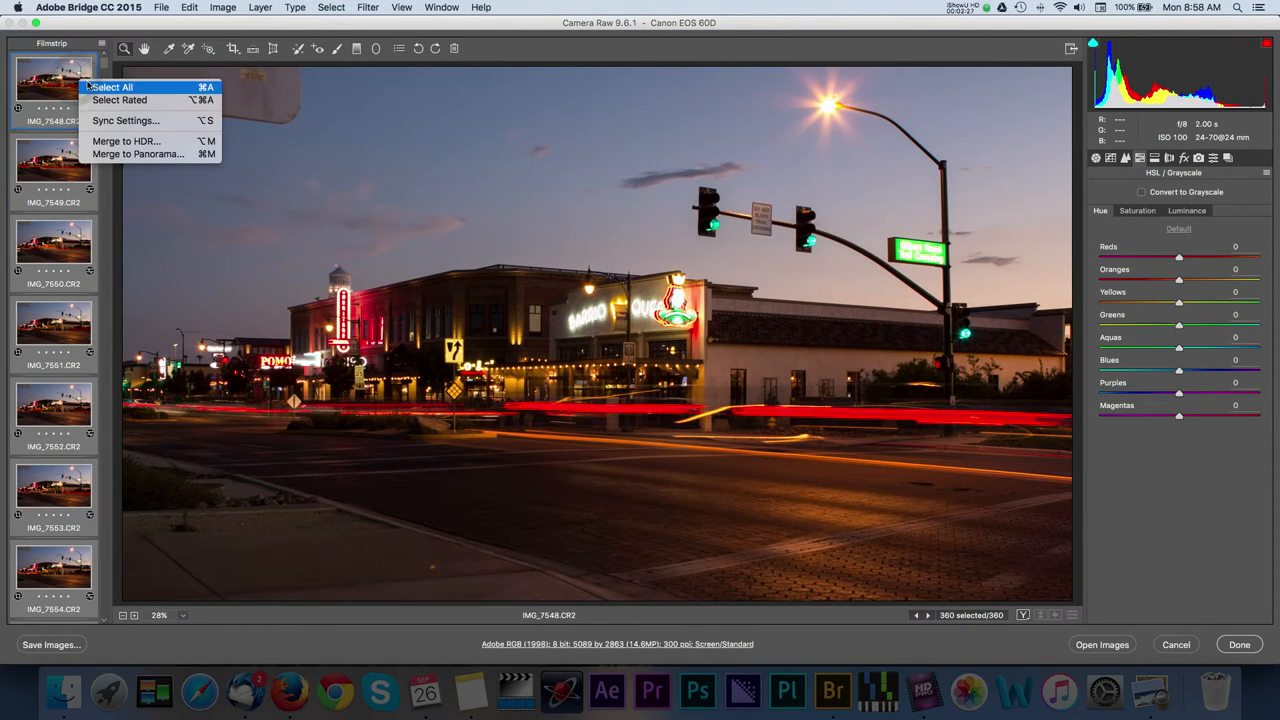
mouse_move(124, 120)
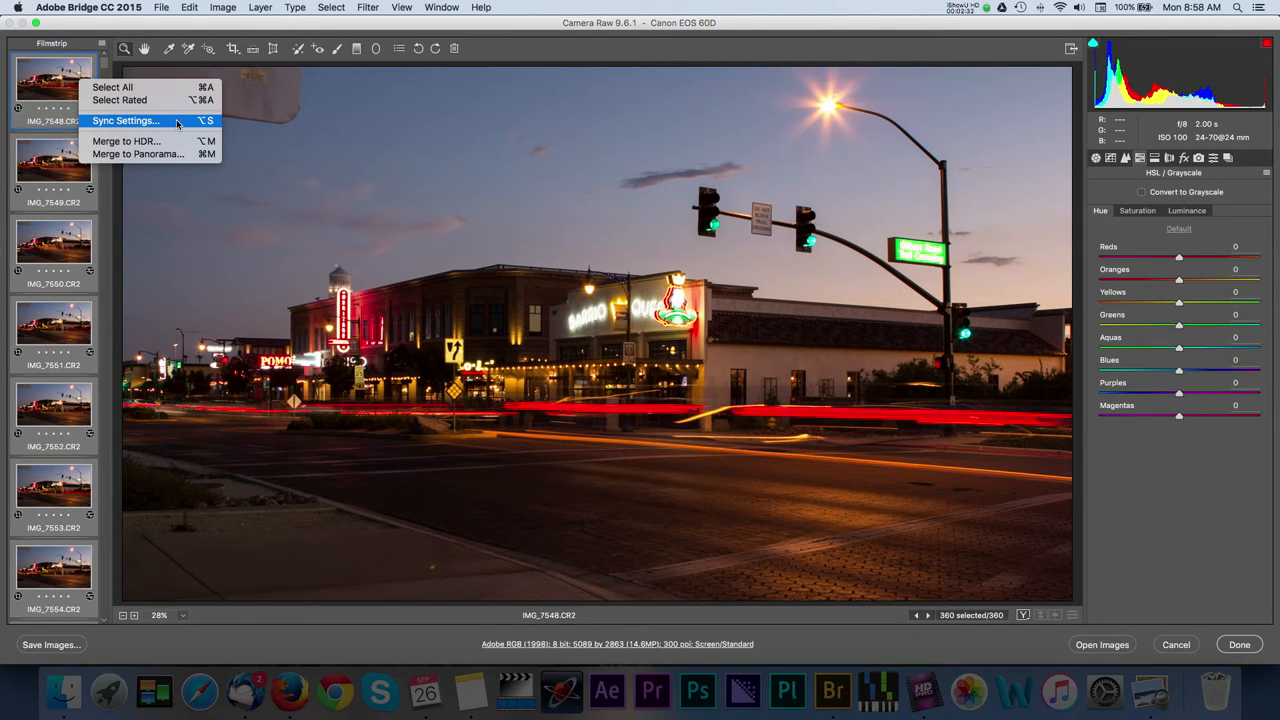
left_click(124, 122)
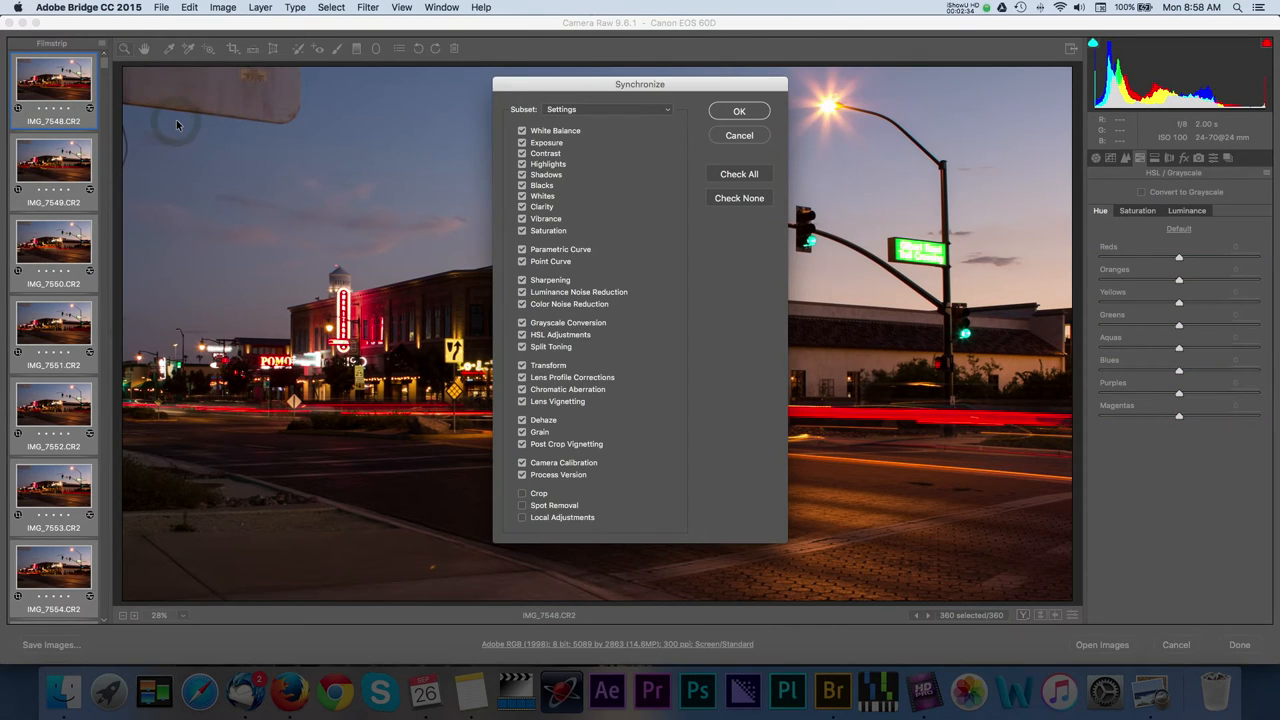
left_click(740, 110)
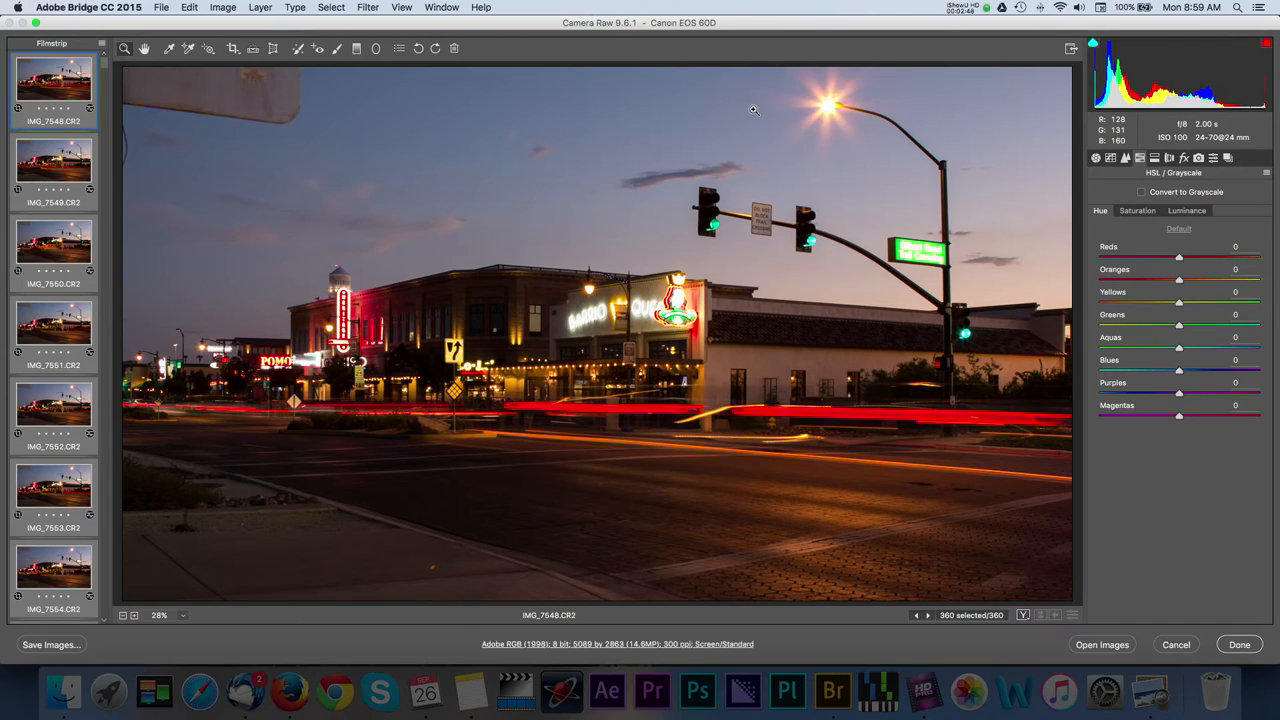
mouse_move(712, 648)
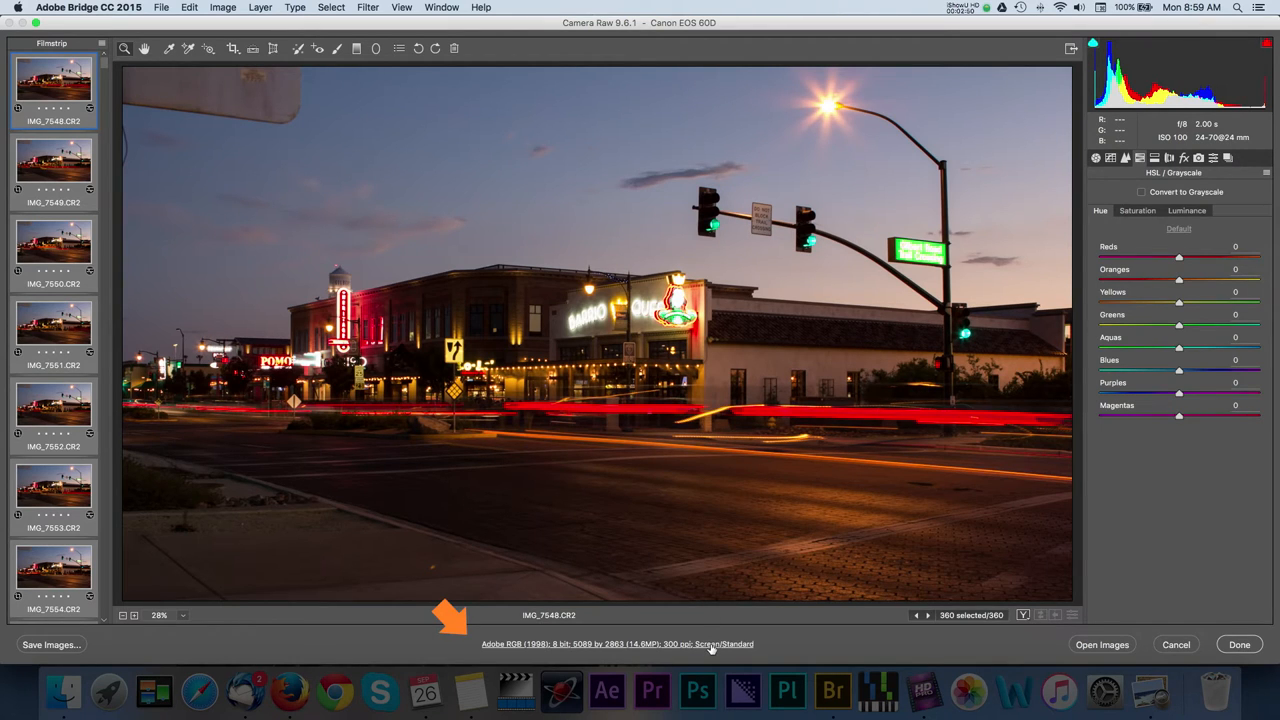
left_click(616, 644)
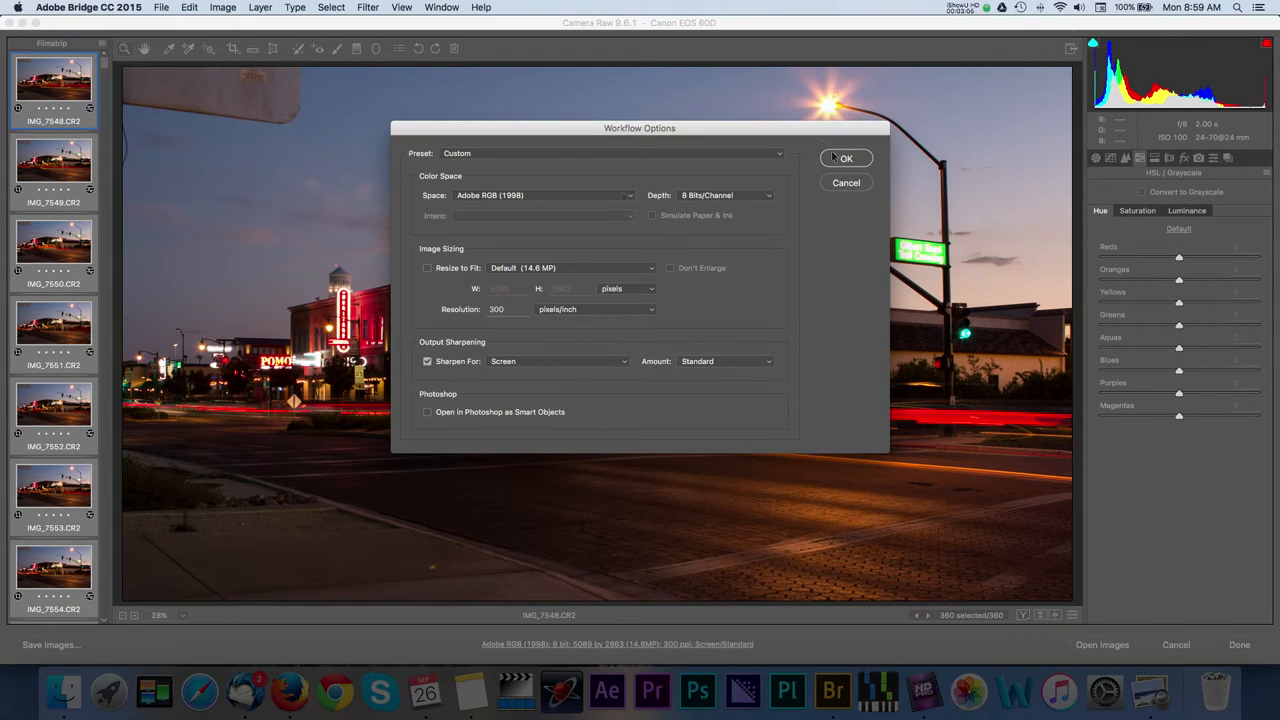
Confirm the output workflow settings and return to the synced sequence.
left_click(846, 158)
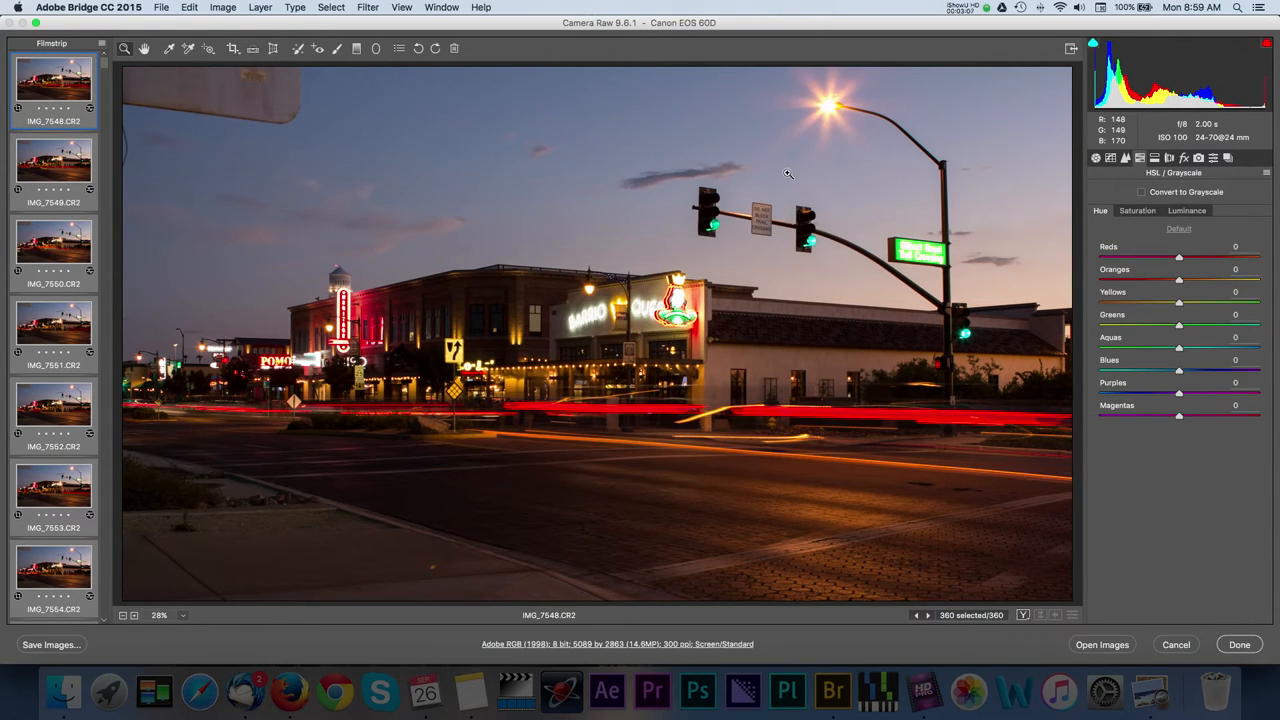
mouse_move(228, 550)
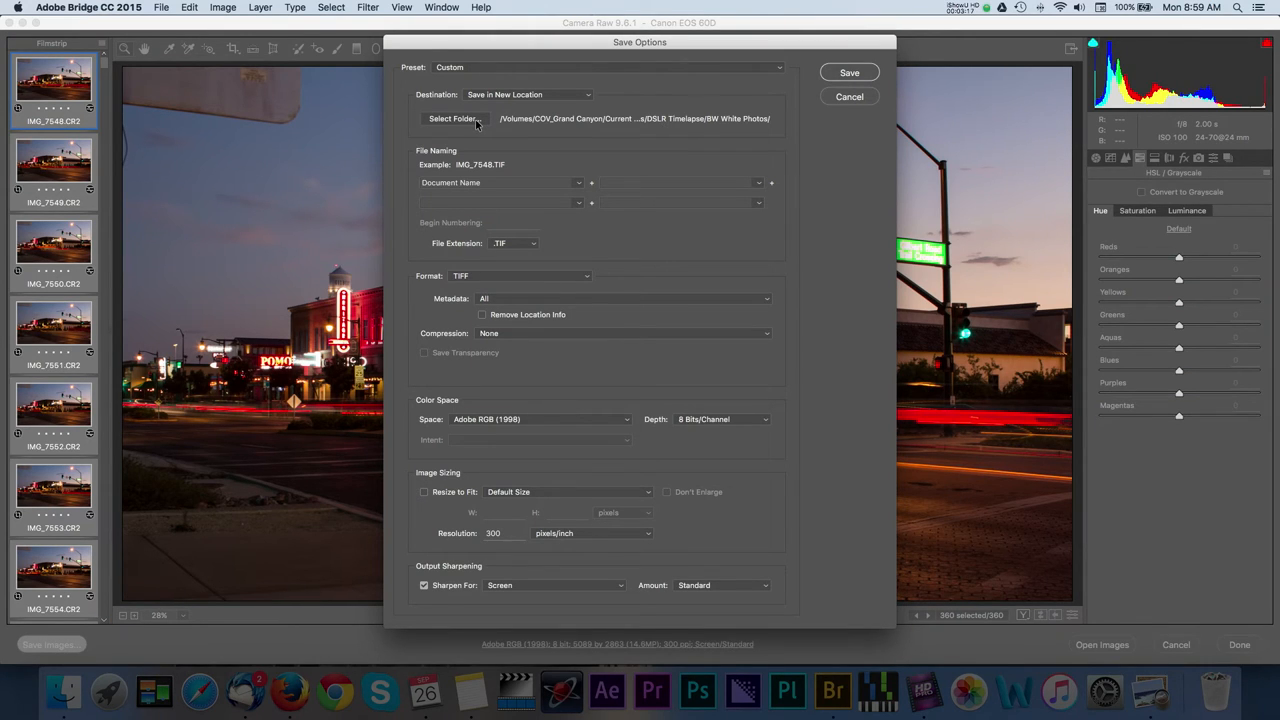
mouse_move(476, 160)
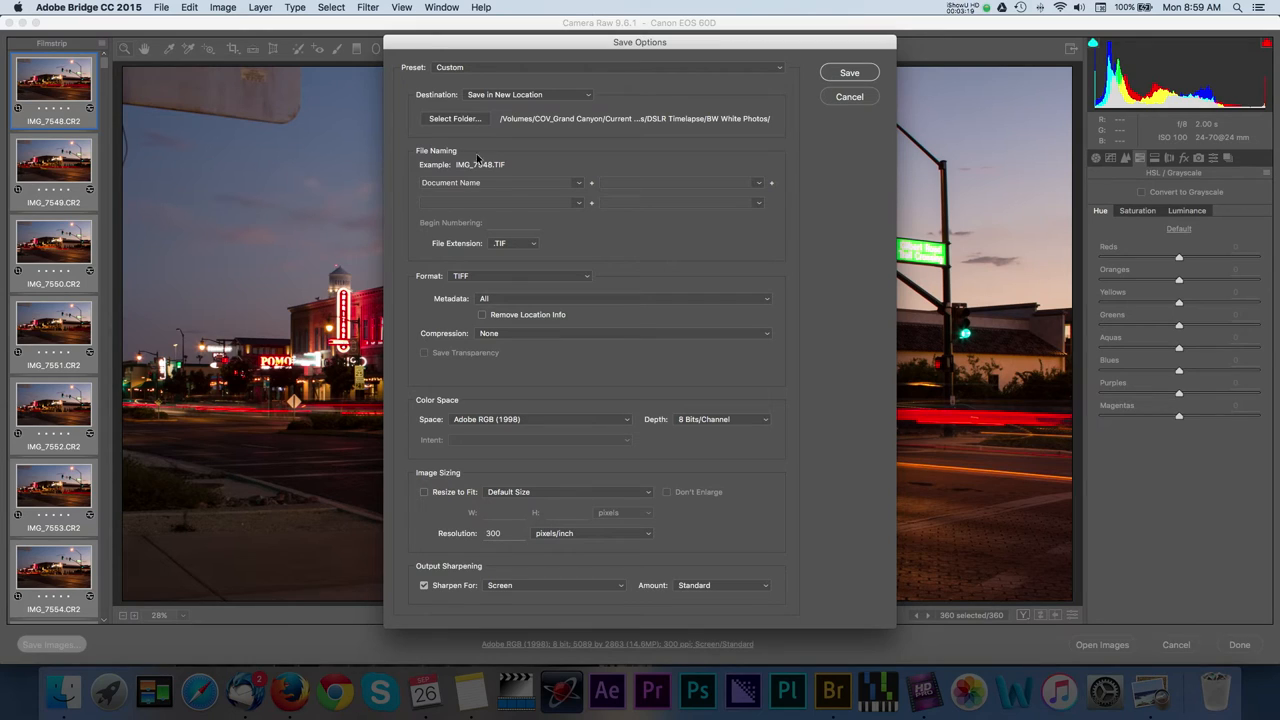
Set the batch save file extension to .TIF for the TIFF output.
left_click(514, 244)
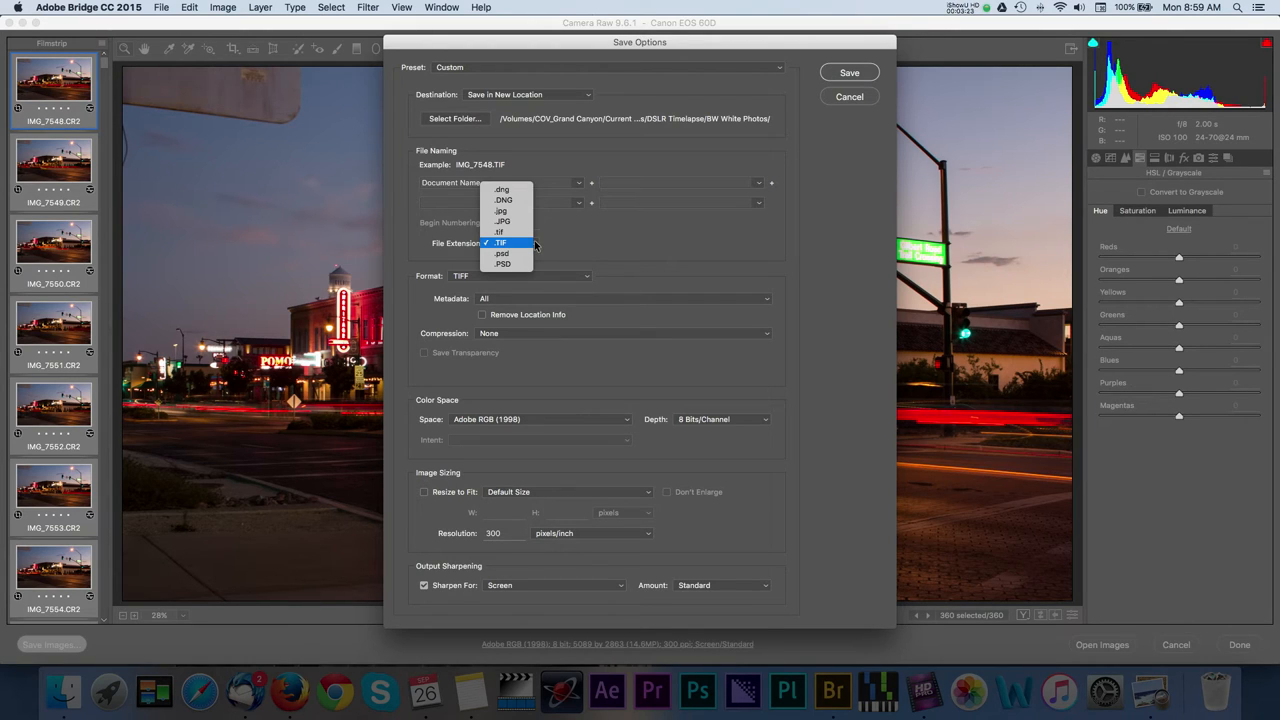
mouse_move(534, 246)
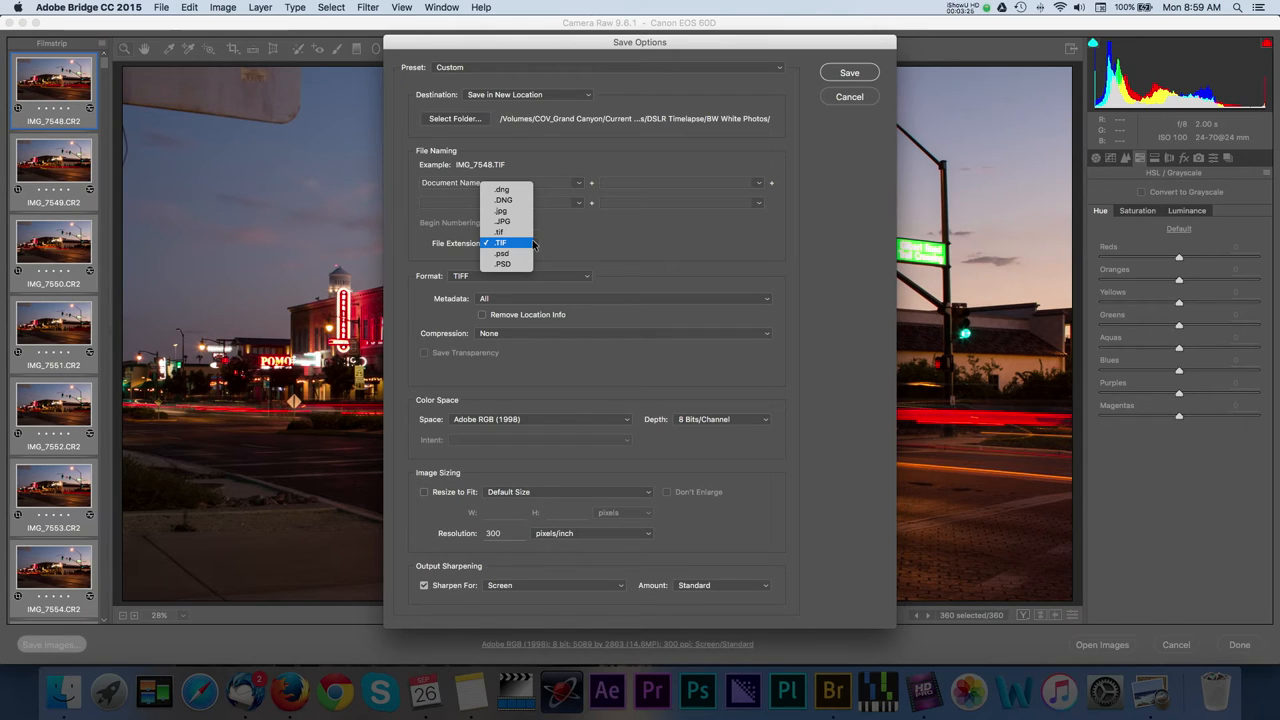
left_click(500, 242)
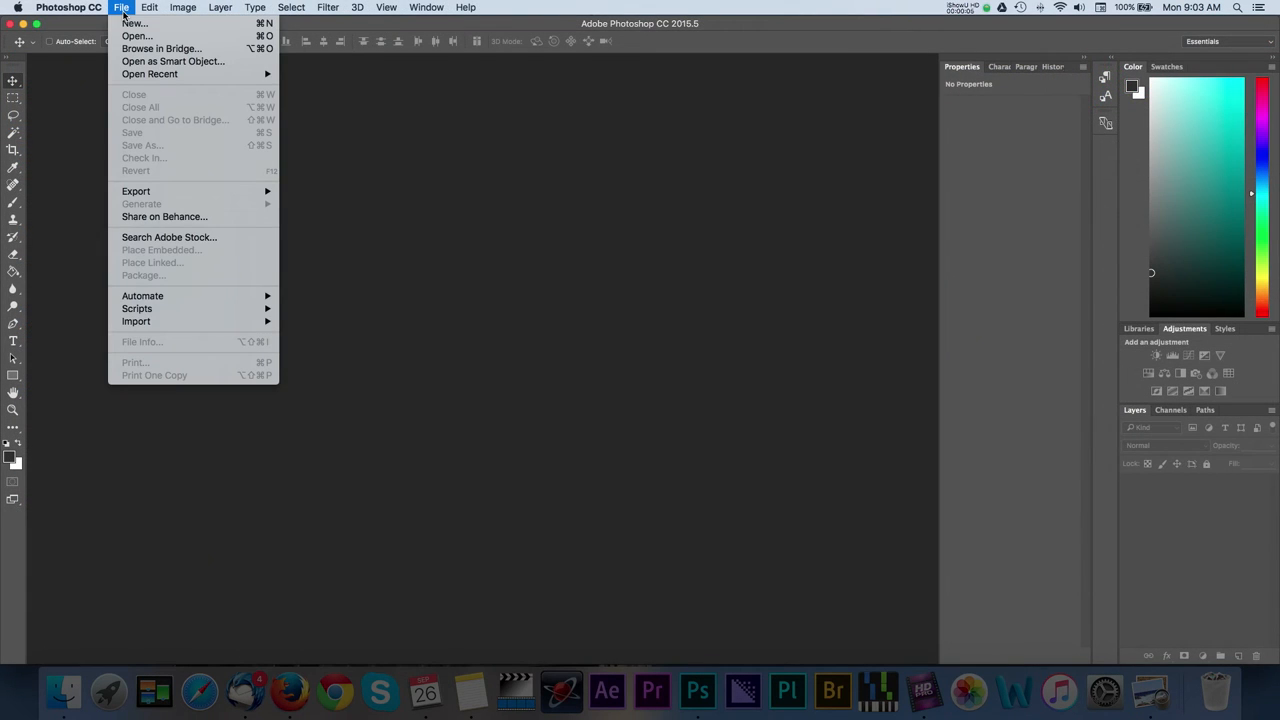
Start a new document named Time-lapse at 5089 by 2863 pixels on the film and video preset.
left_click(132, 24)
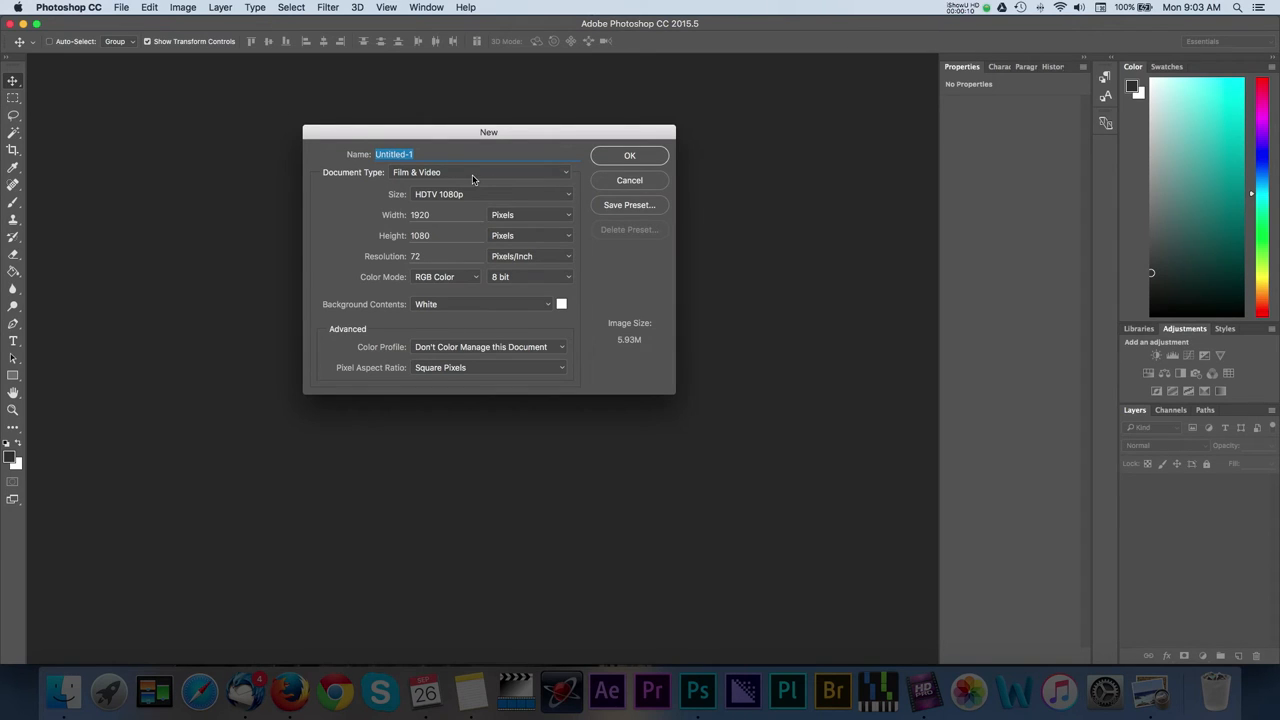
type("Time-lapse")
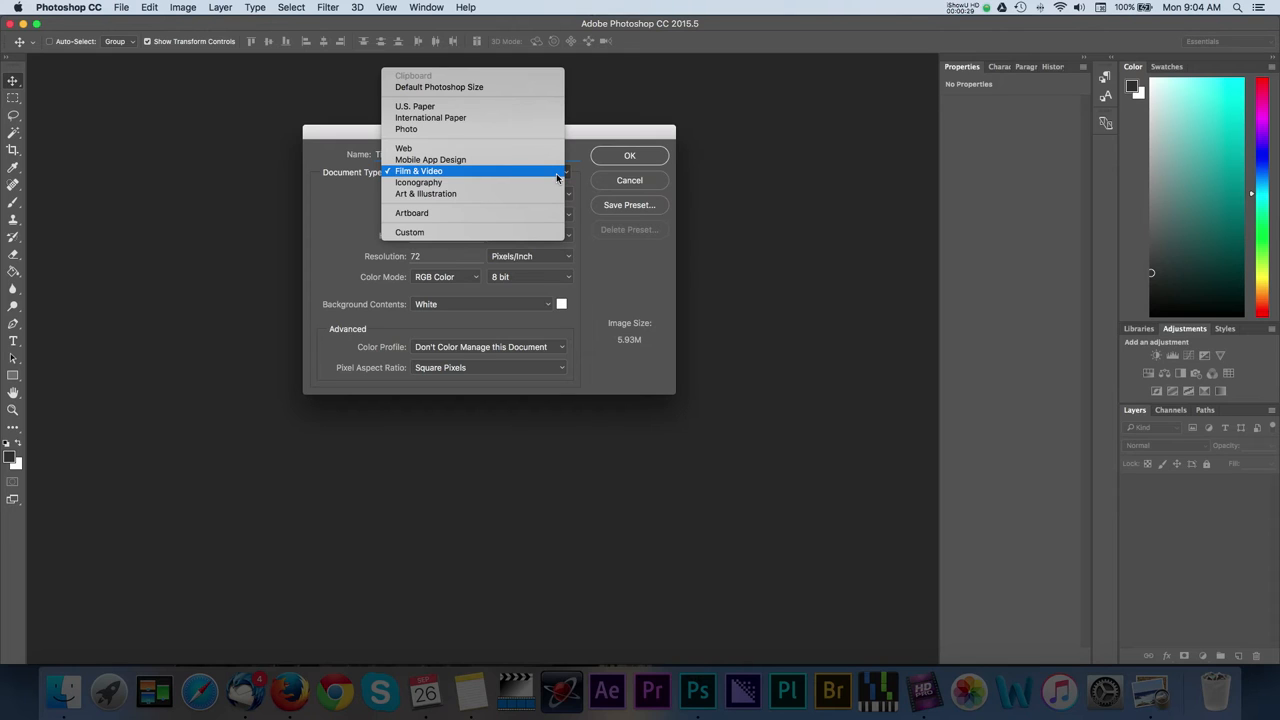
left_click(418, 172)
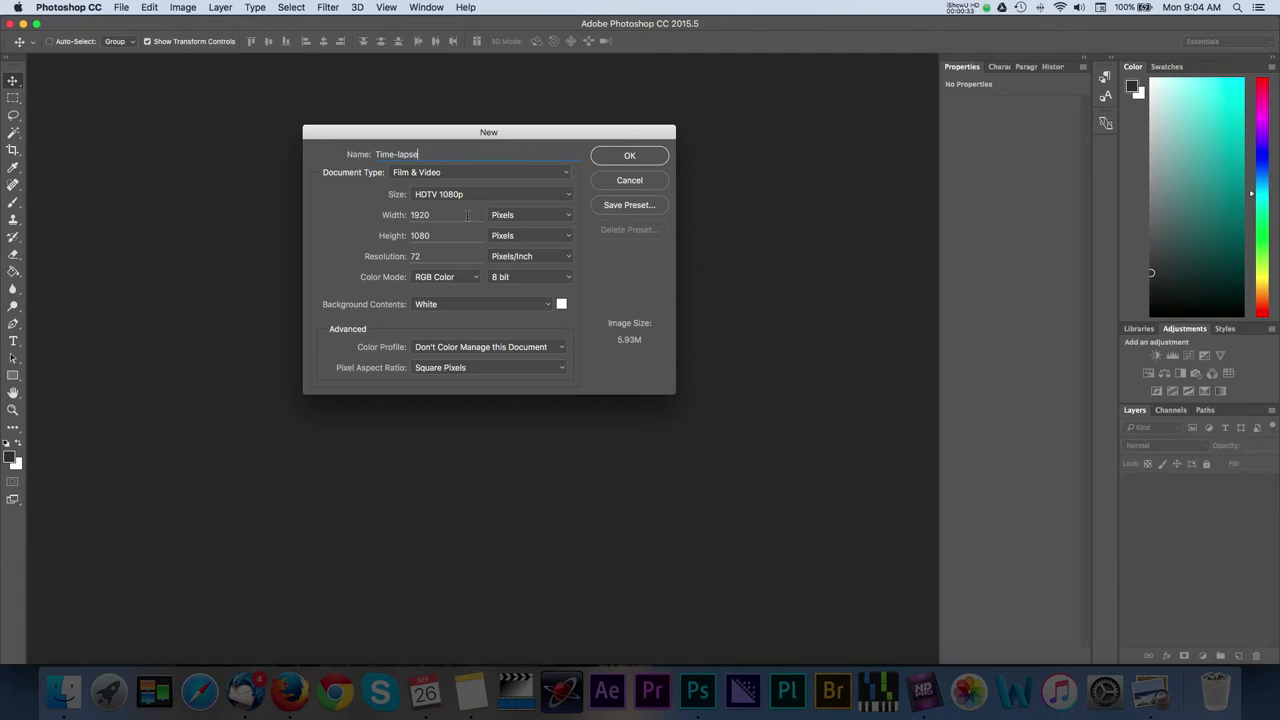
mouse_move(468, 214)
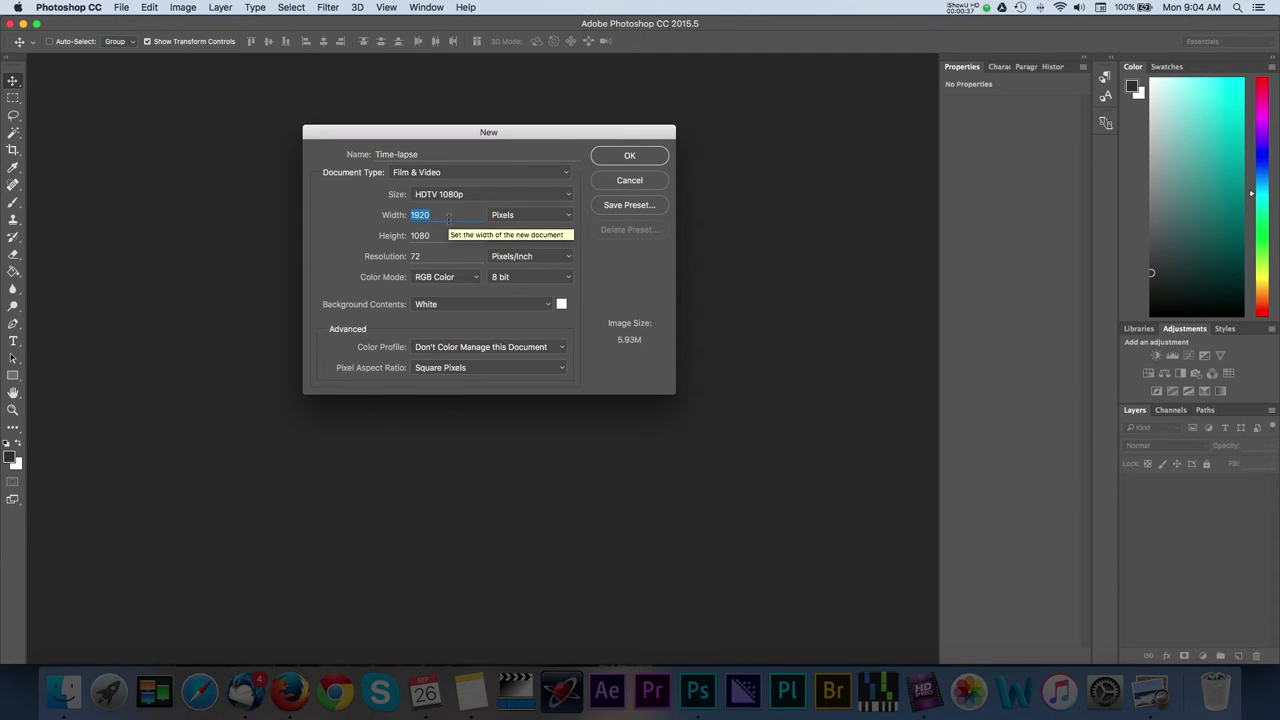
type("5089")
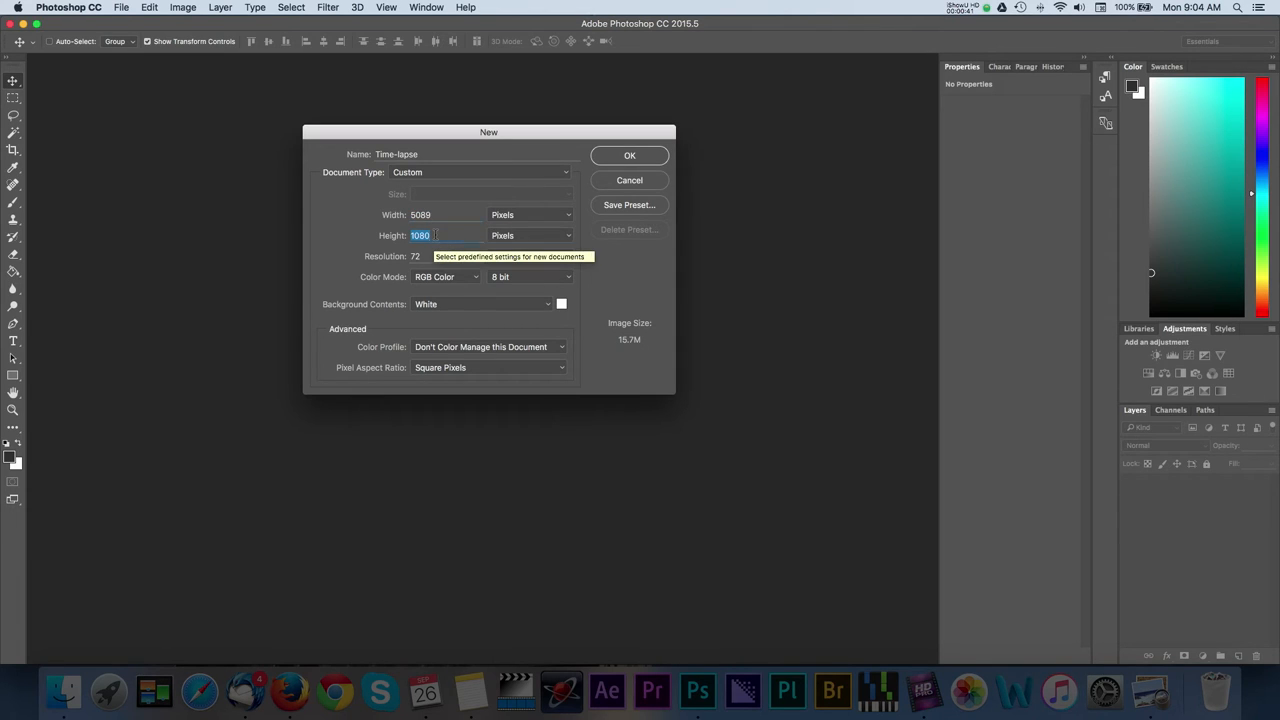
mouse_move(420, 236)
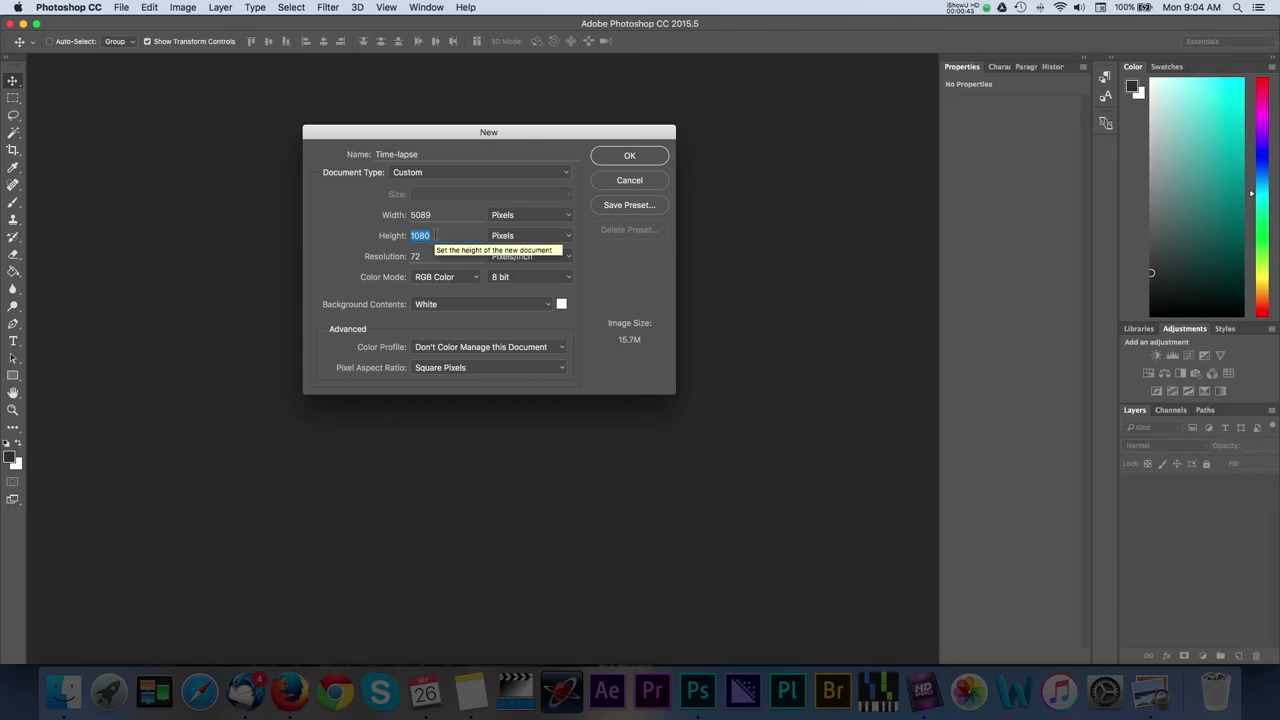
type("2863")
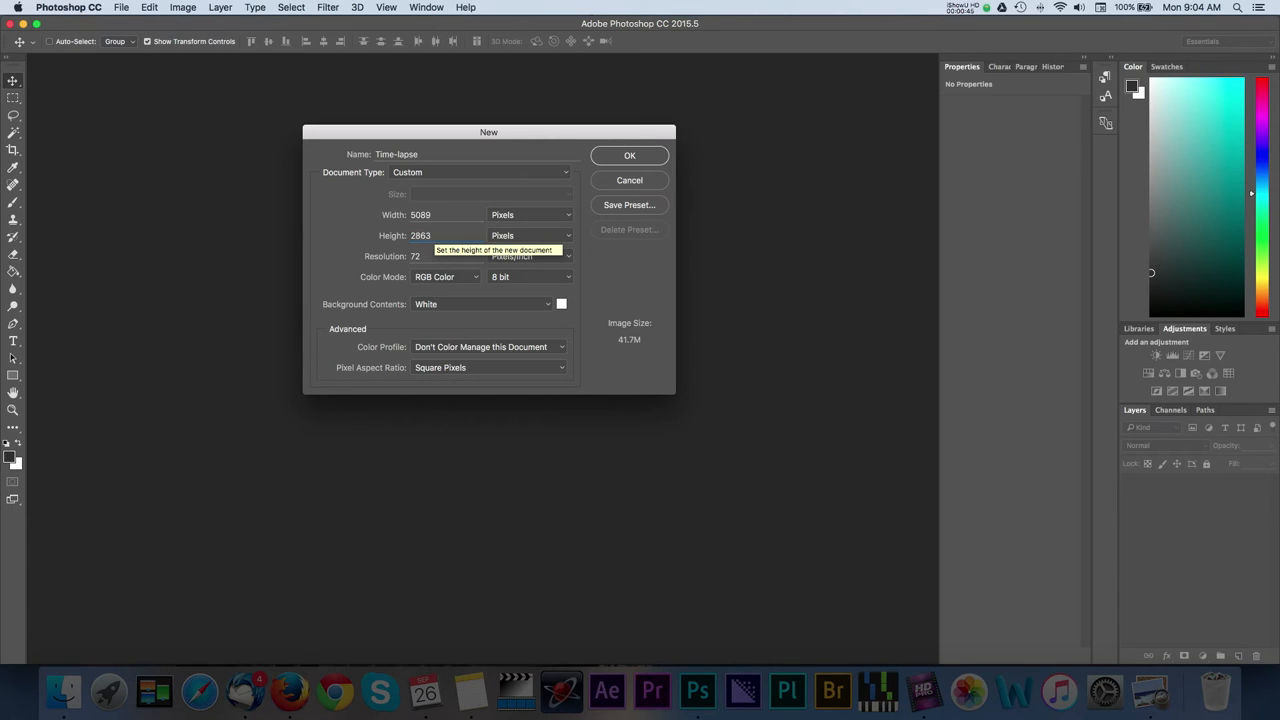
Create the Time-lapse document and import IMG_7548.TIF stills as a new video layer.
left_click(220, 8)
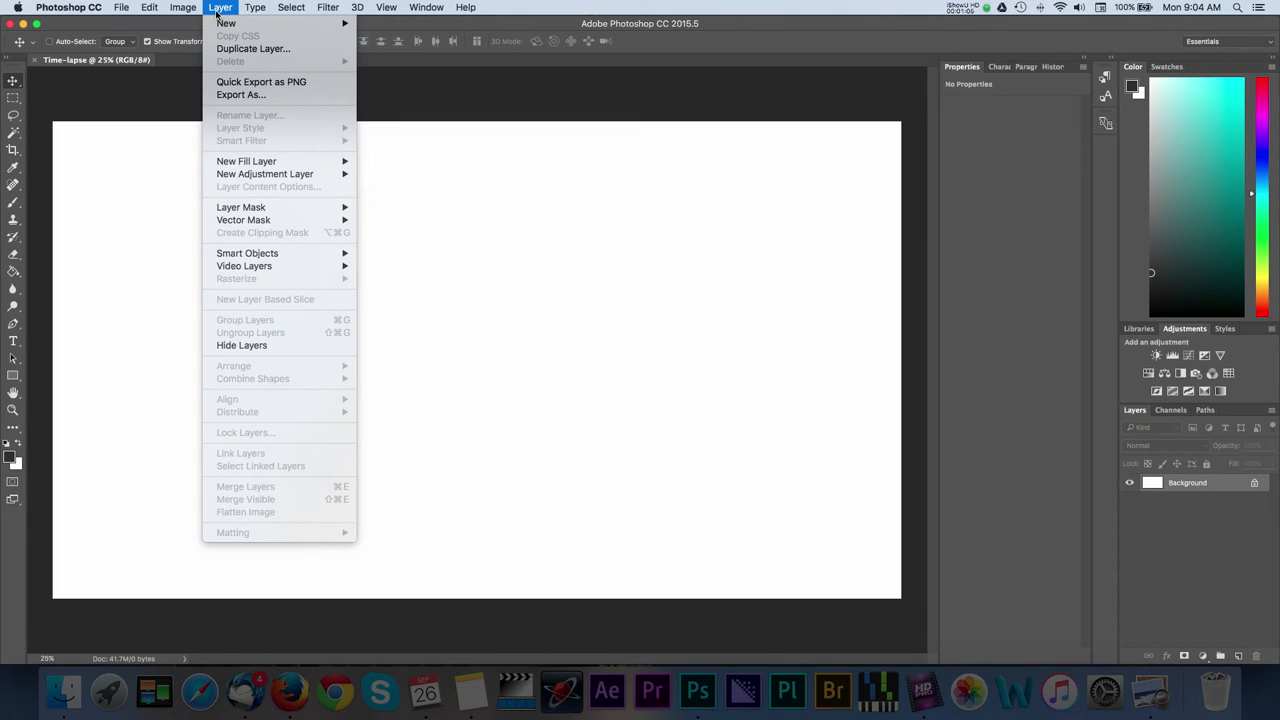
mouse_move(246, 160)
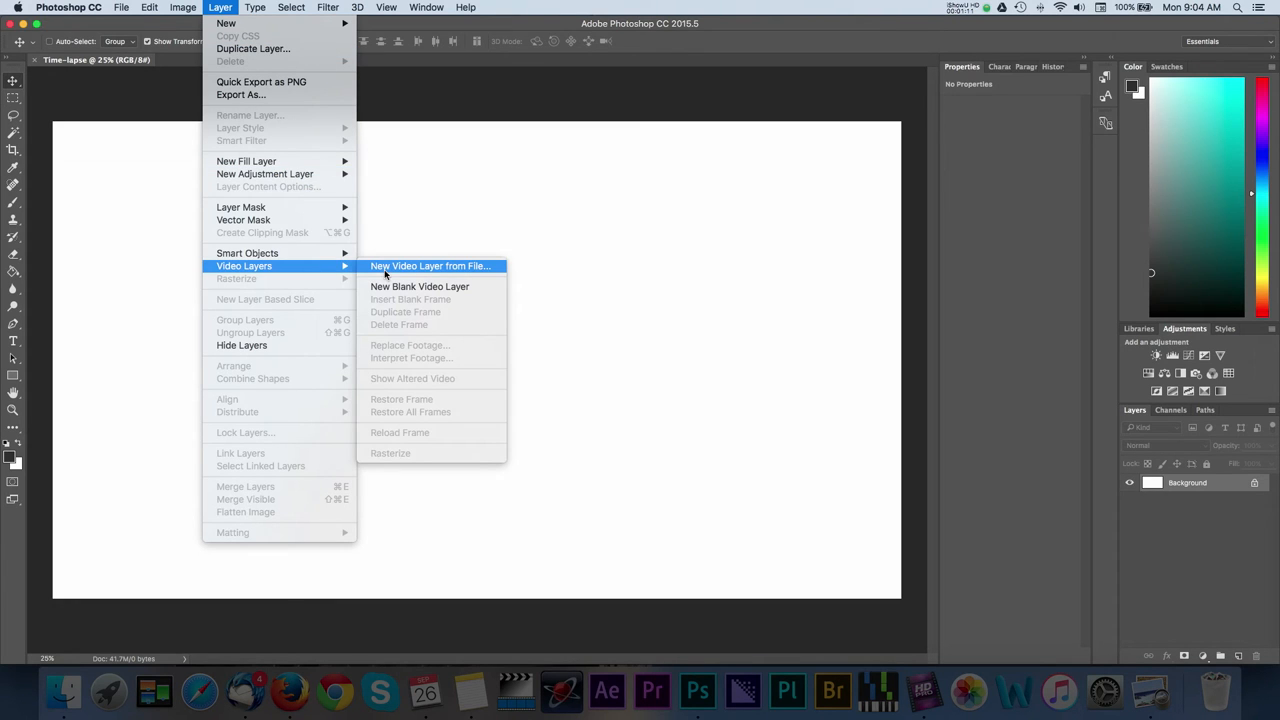
left_click(430, 264)
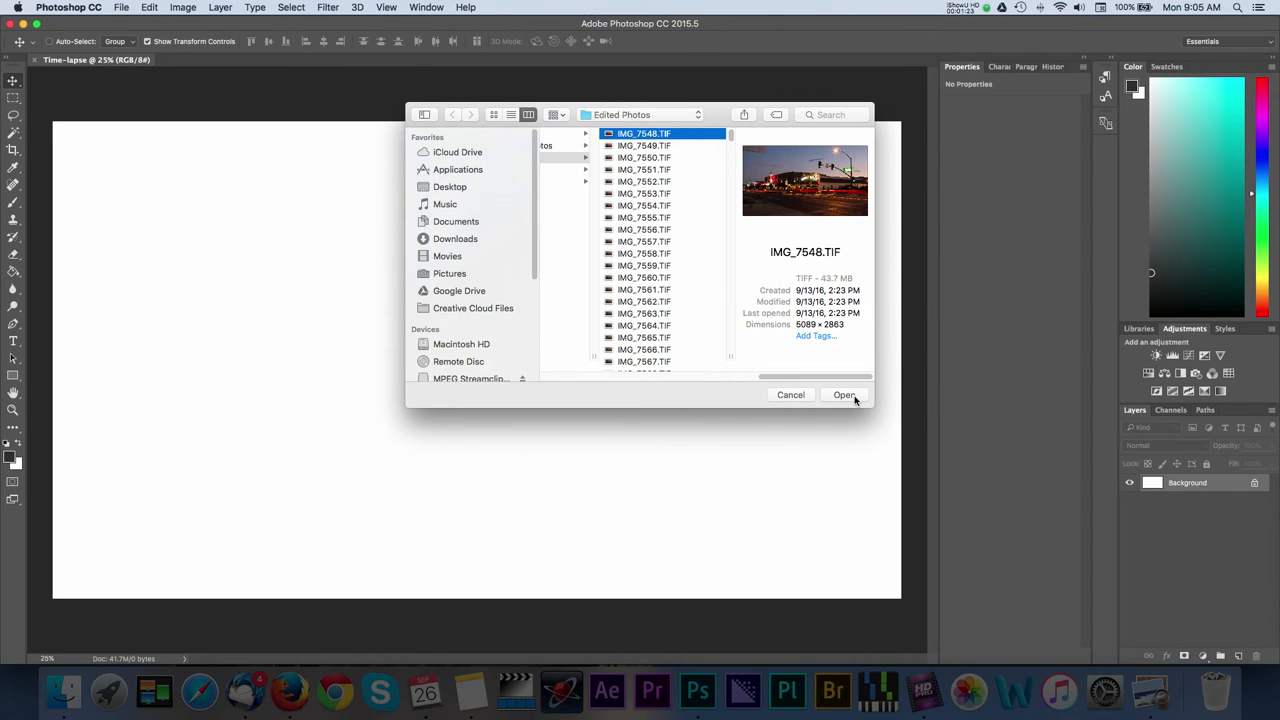
left_click(844, 394)
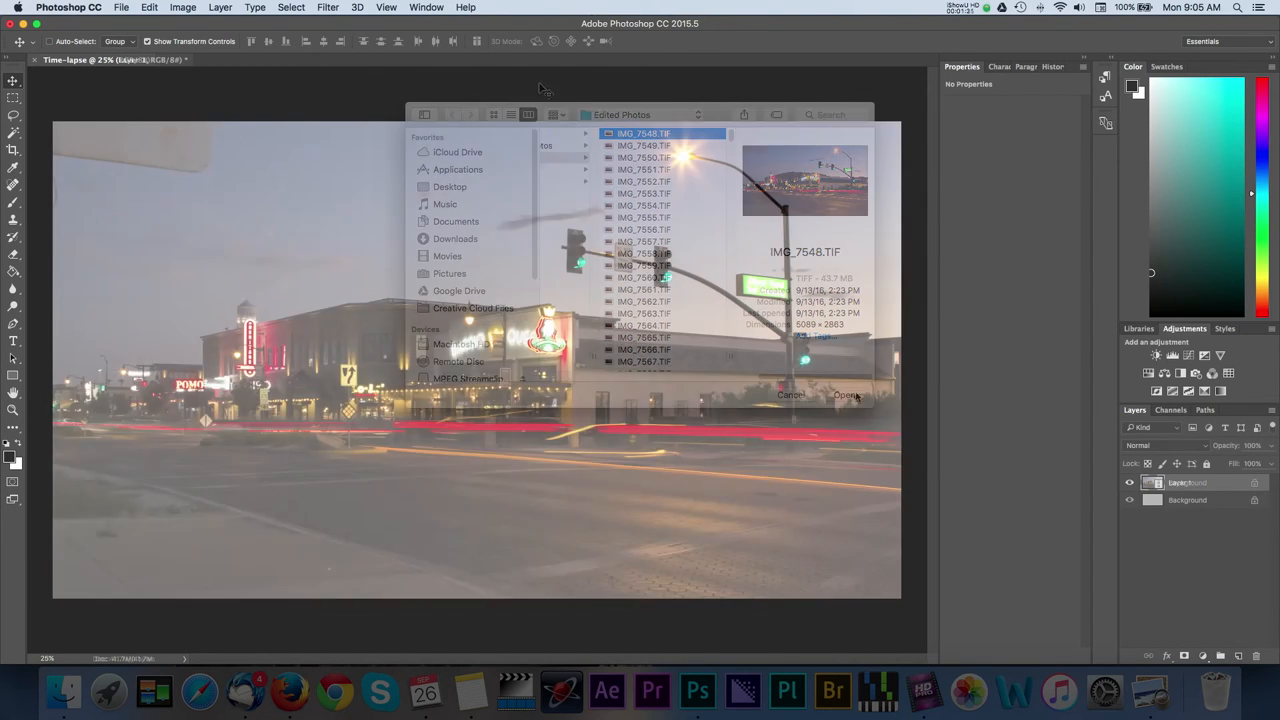
Show the Timeline panel with the street time-lapse clip.
left_click(426, 8)
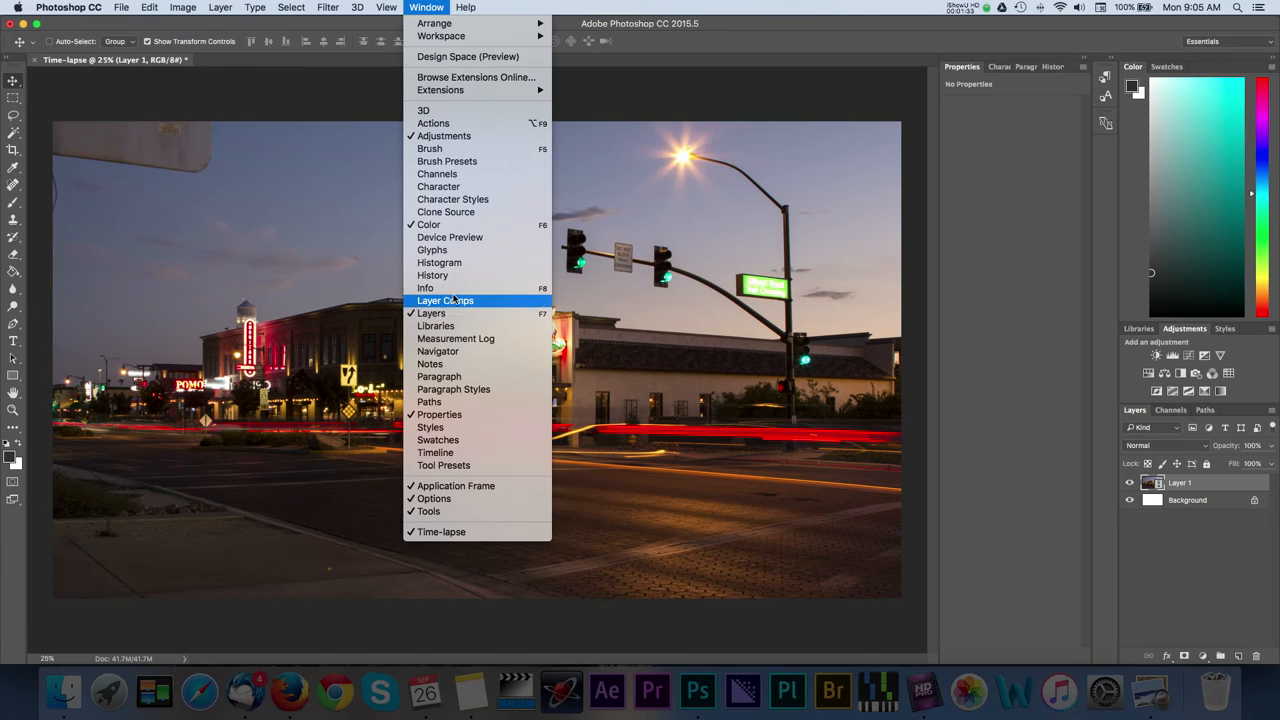
left_click(436, 452)
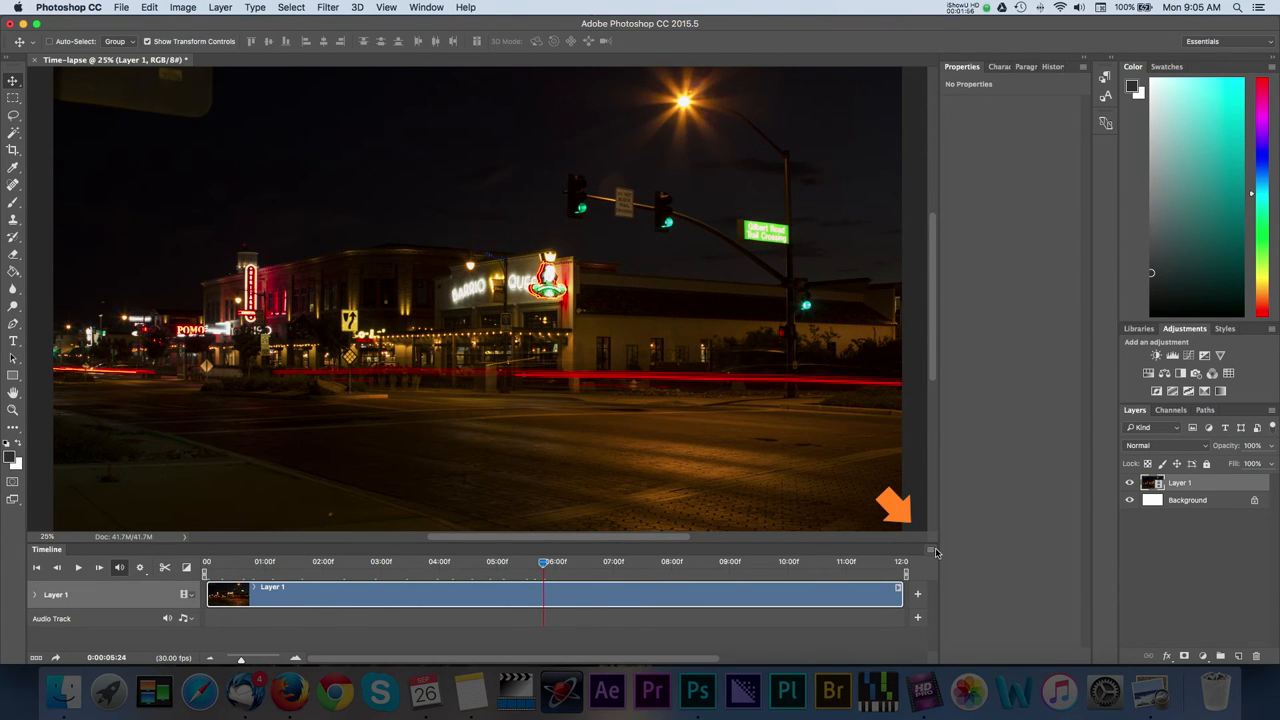
Set the timeline frame rate to 23.976 fps so the clip's duration updates.
left_click(934, 552)
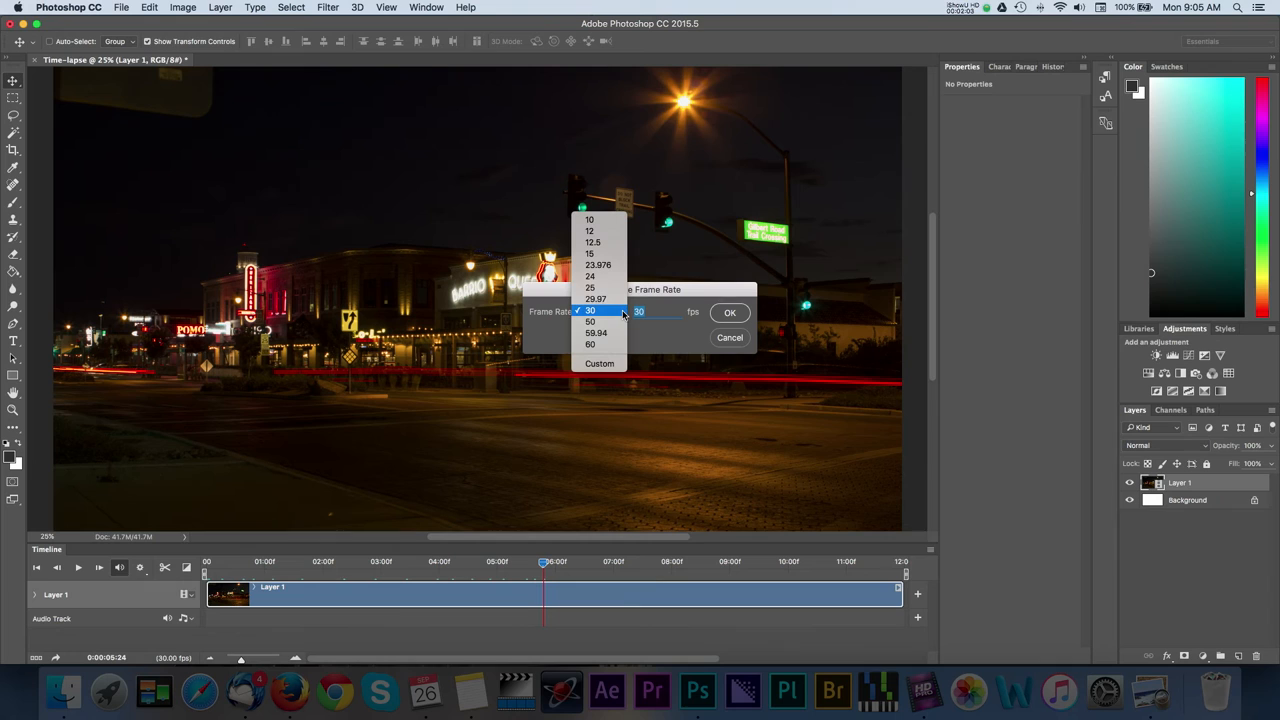
mouse_move(598, 264)
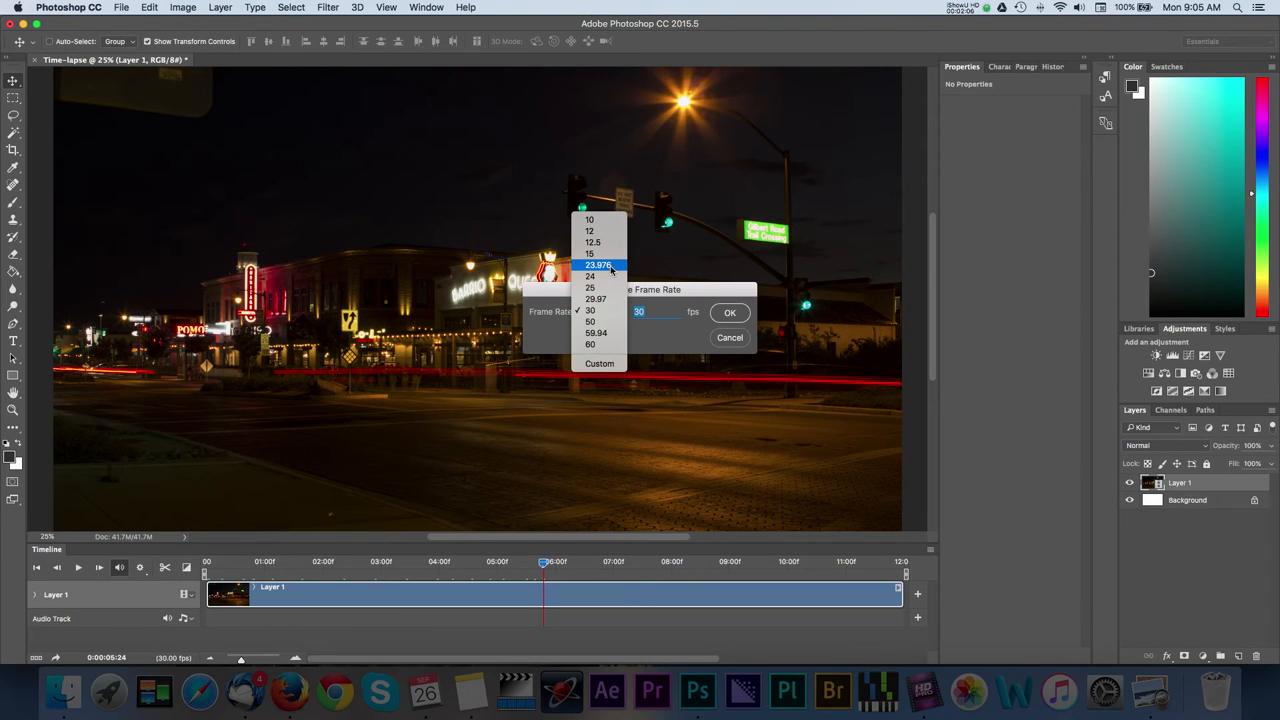
left_click(598, 264)
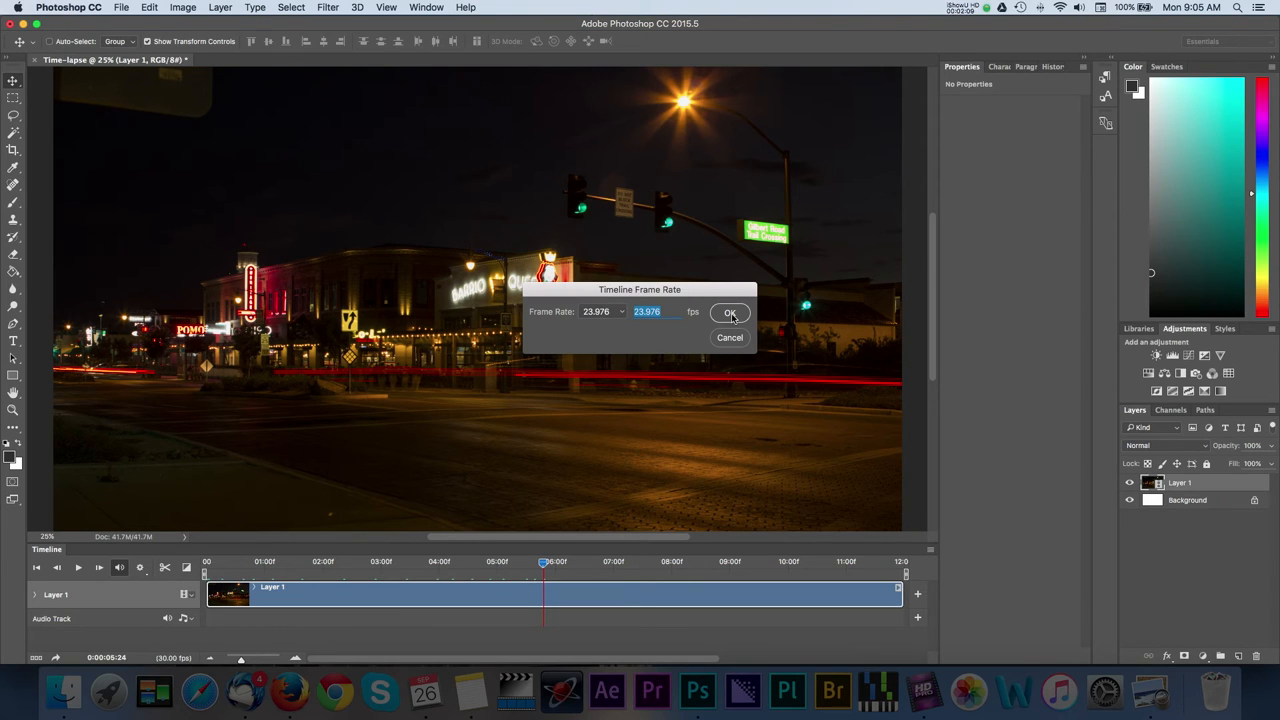
left_click(730, 312)
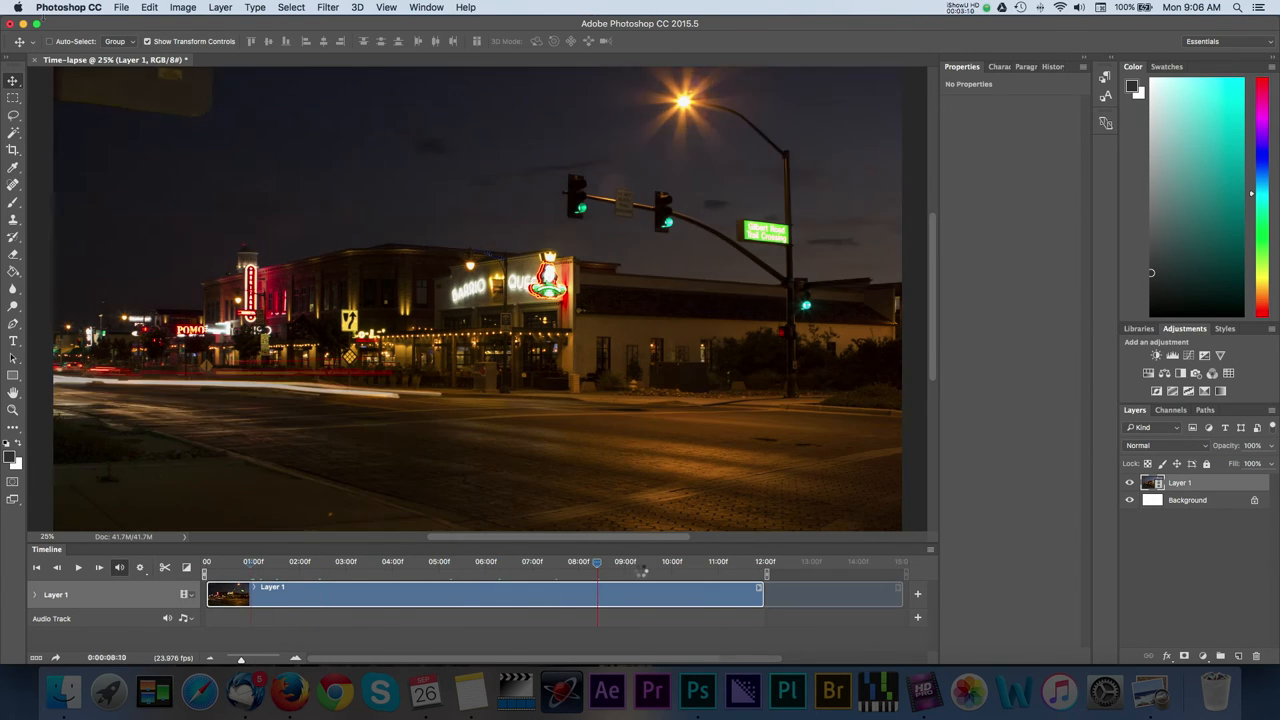
Start a Render Video export of Time-lapse.mov as QuickTime with the Uncompressed preset at document size.
left_click(120, 8)
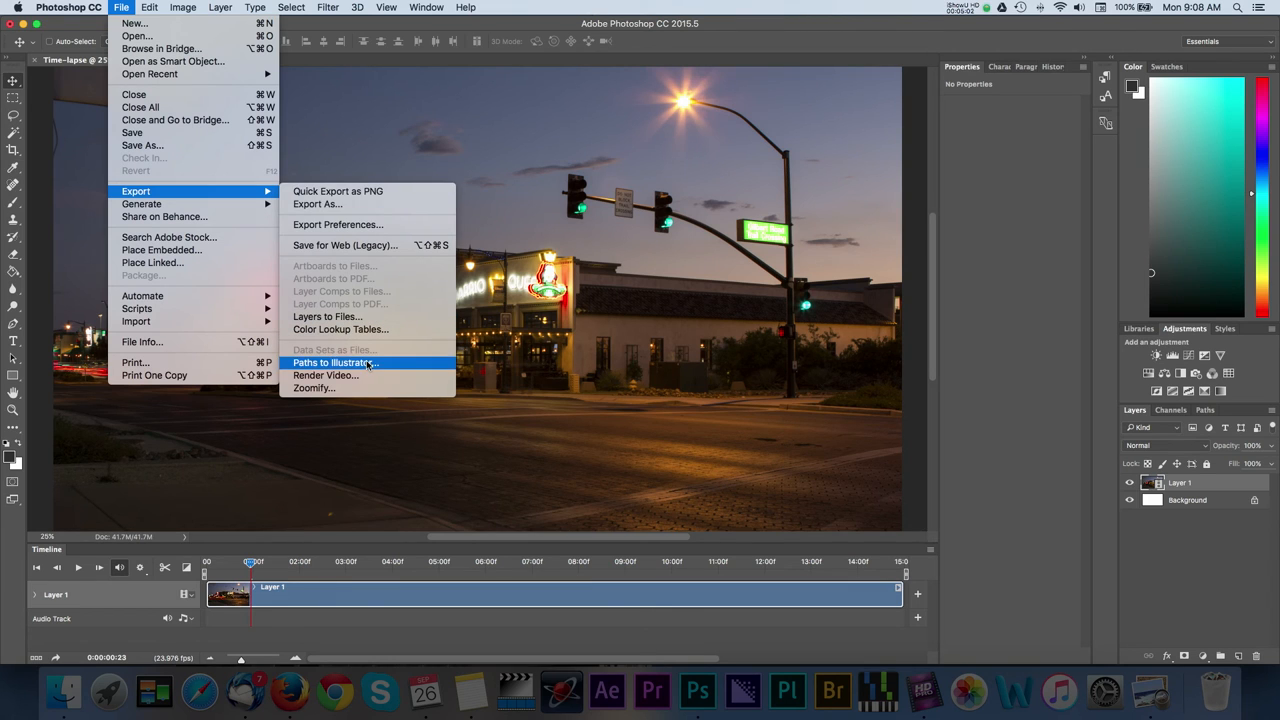
left_click(326, 376)
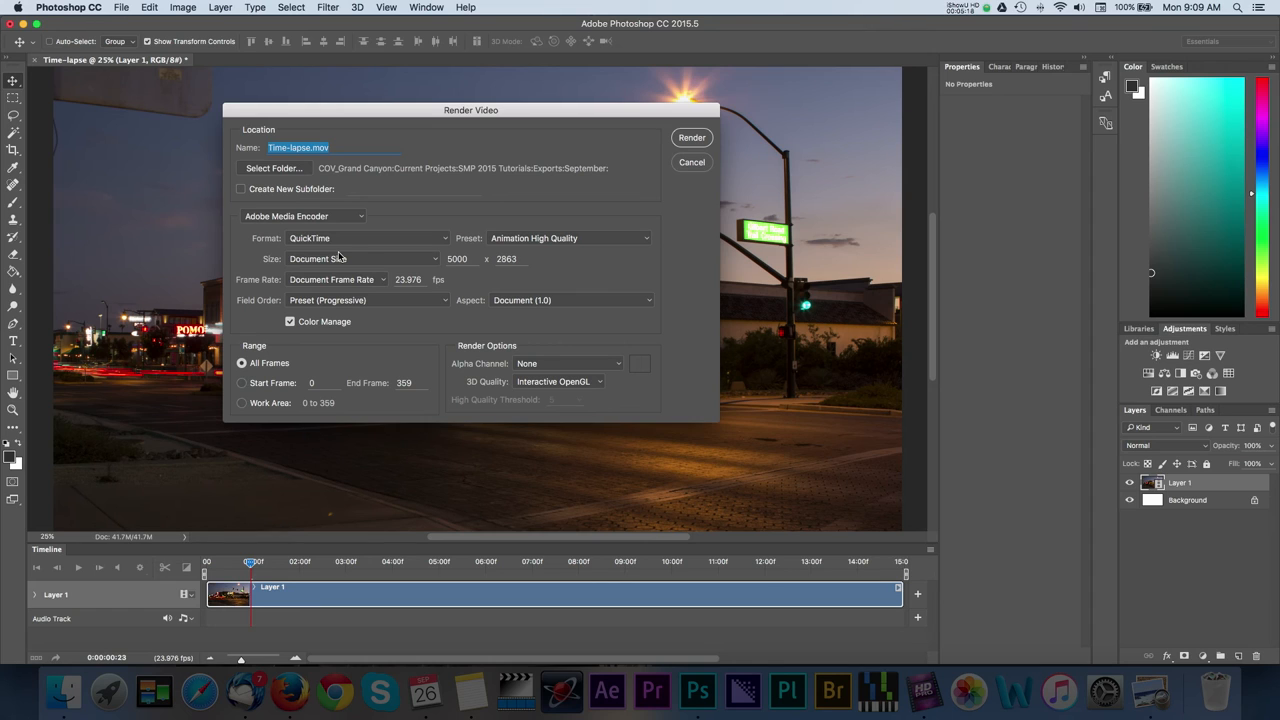
mouse_move(368, 256)
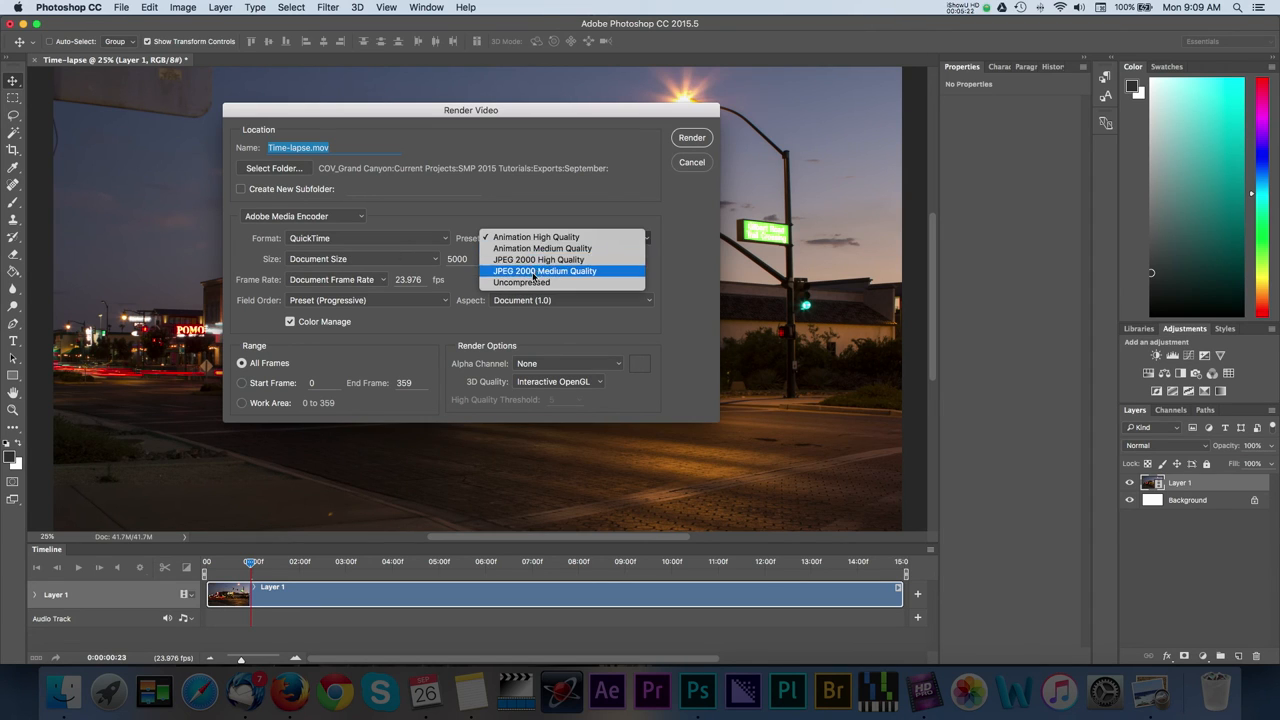
left_click(520, 282)
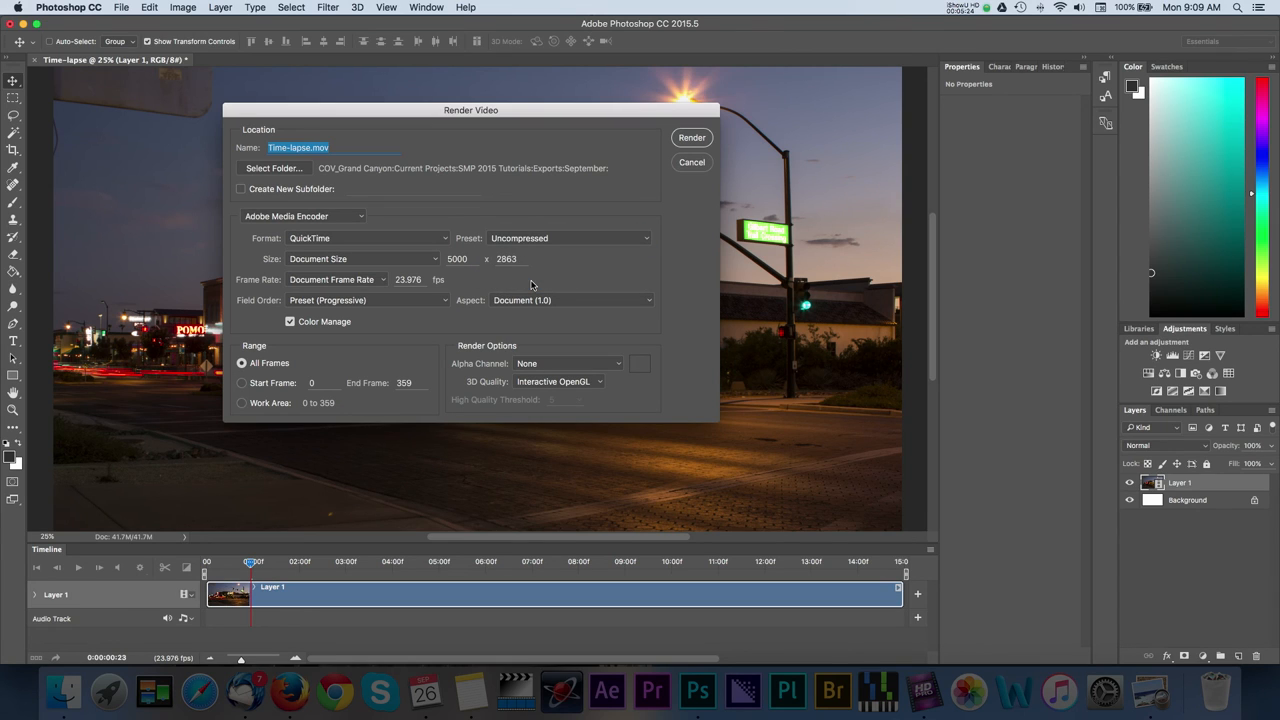